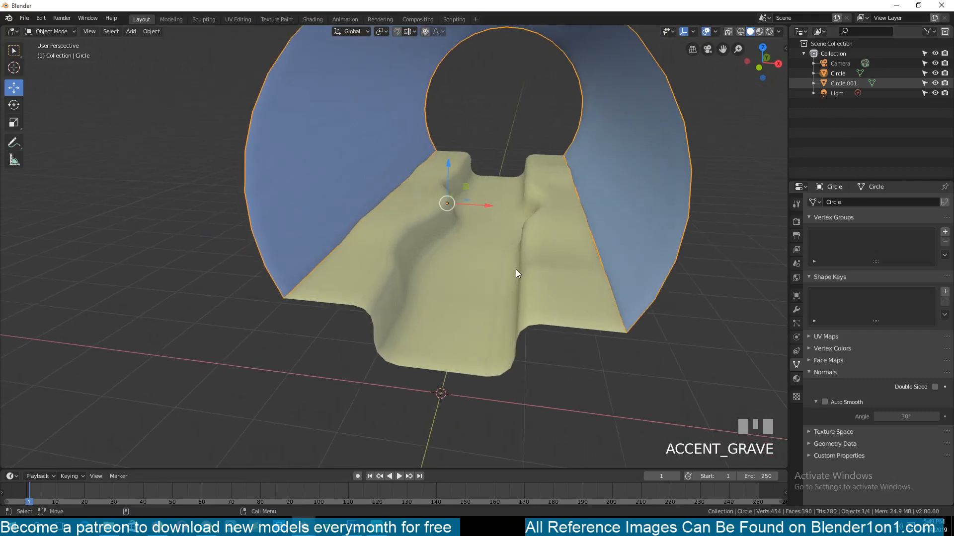
mouse_move(530, 274)
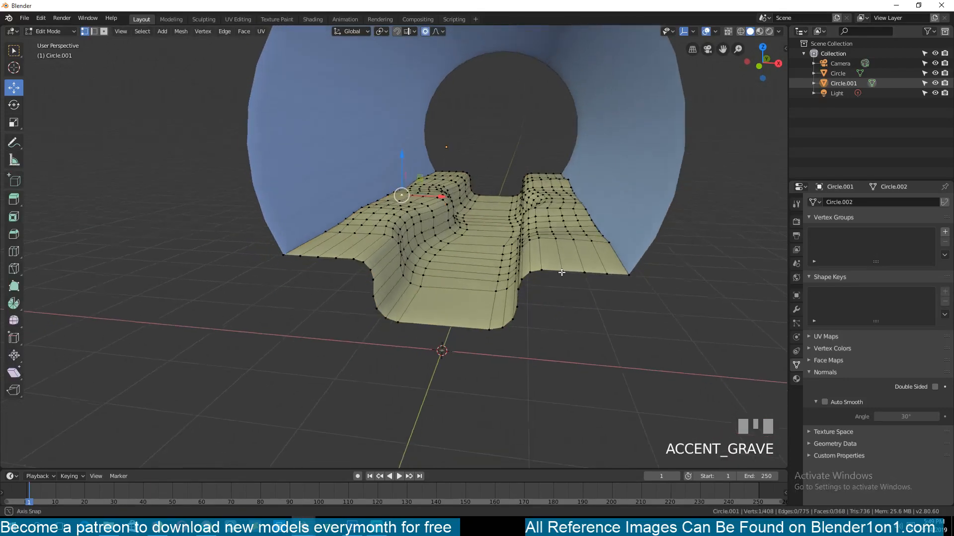
Finish editing the floor mesh and return to the whole scene with the wall in view
left_click_drag(559, 273, 559, 291)
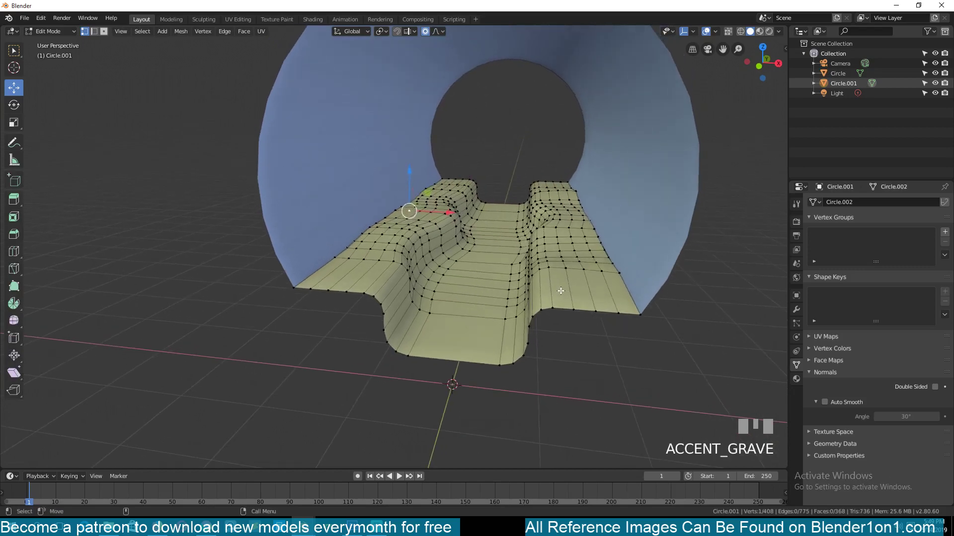
mouse_move(558, 277)
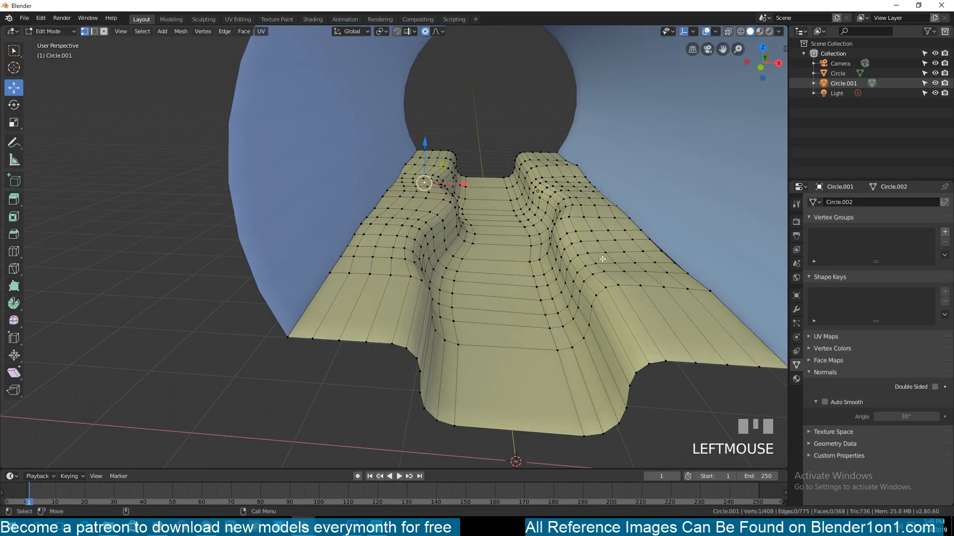
key("Tab")
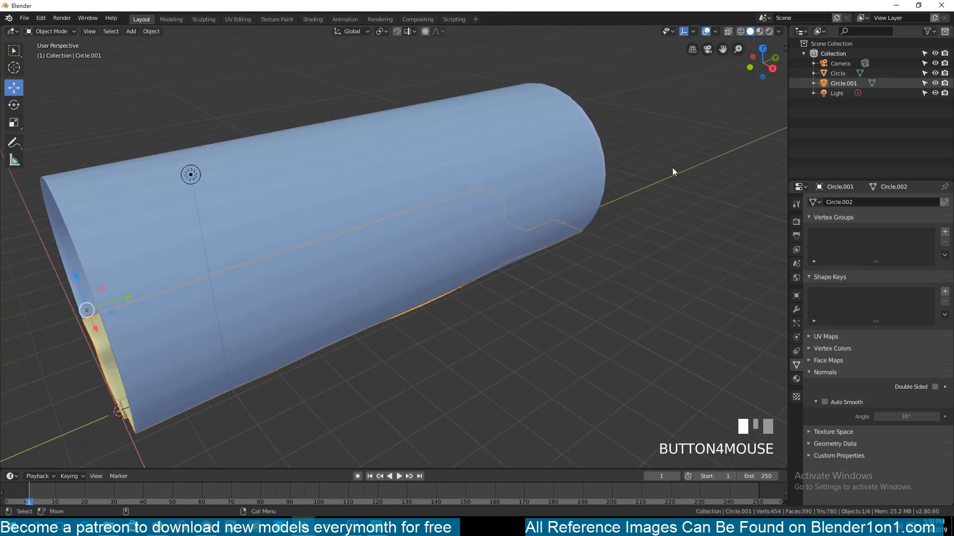
scroll("down", 3)
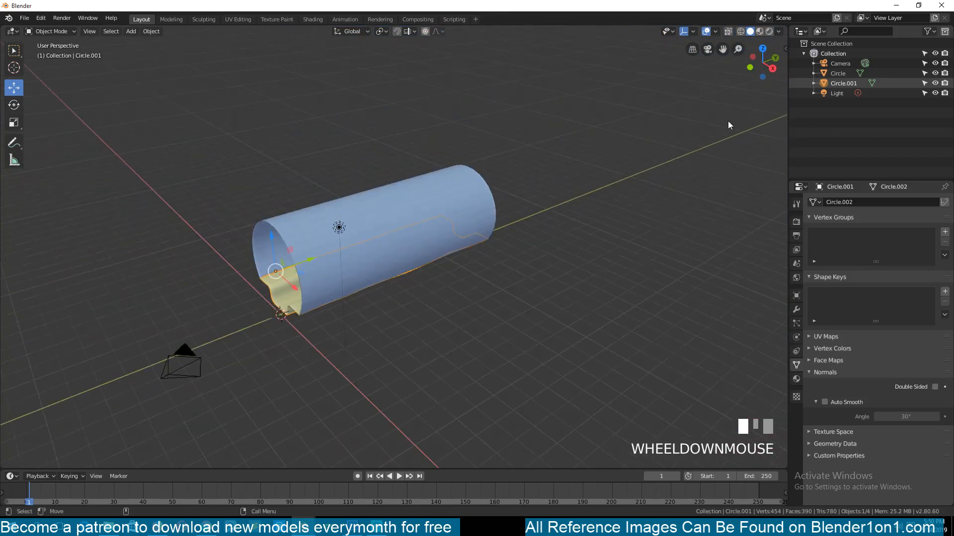
key("`")
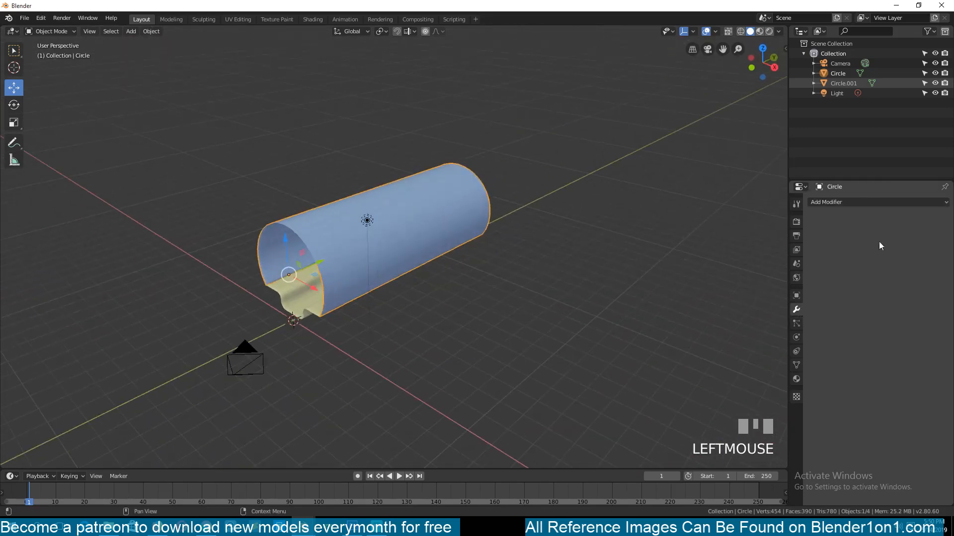
Add an Array modifier to the wall with Relative Offset X 0 and Y 1
left_click(878, 202)
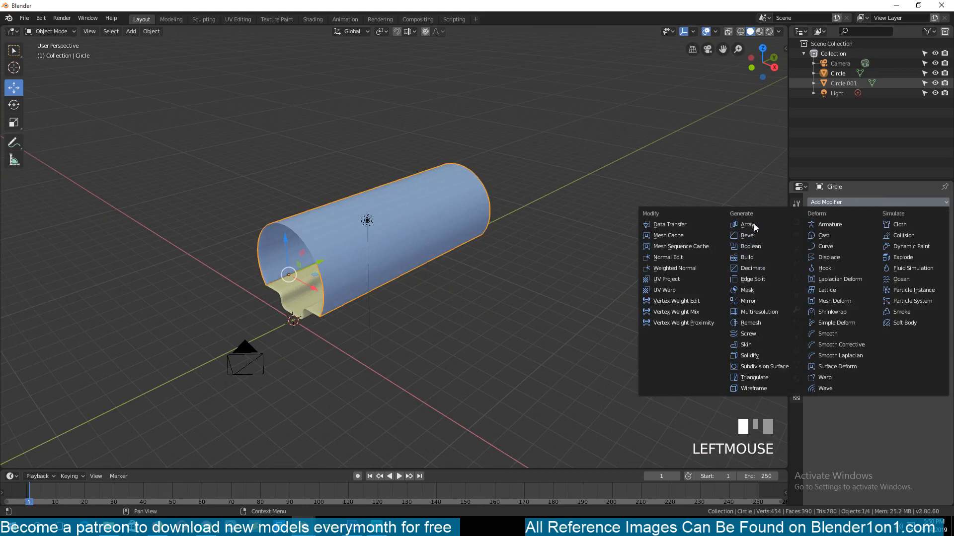
left_click(747, 224)
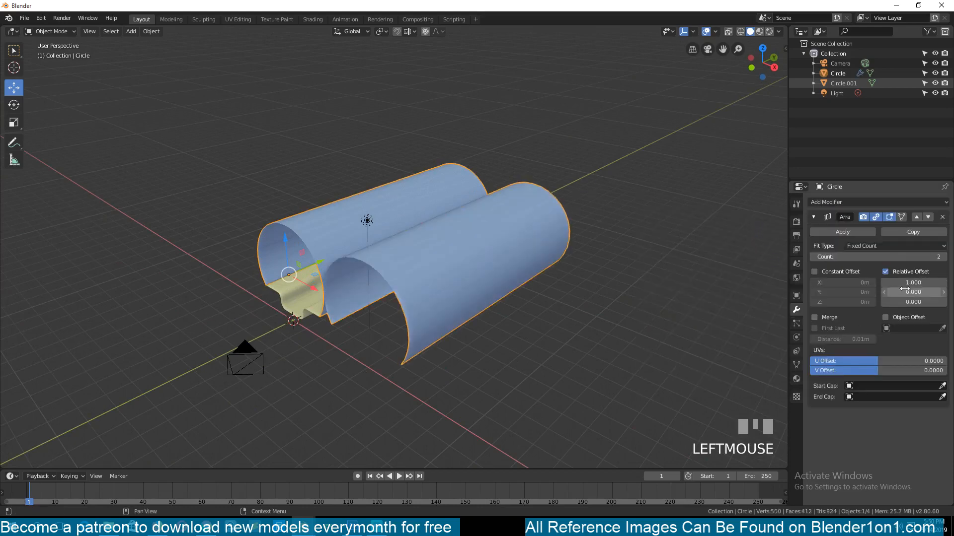
left_click_drag(912, 283, 894, 282)
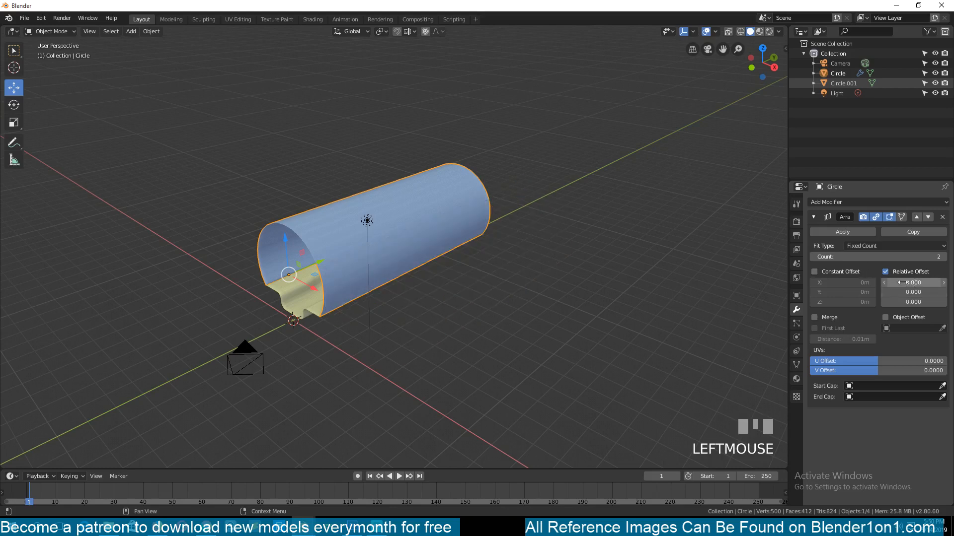
left_click(913, 292)
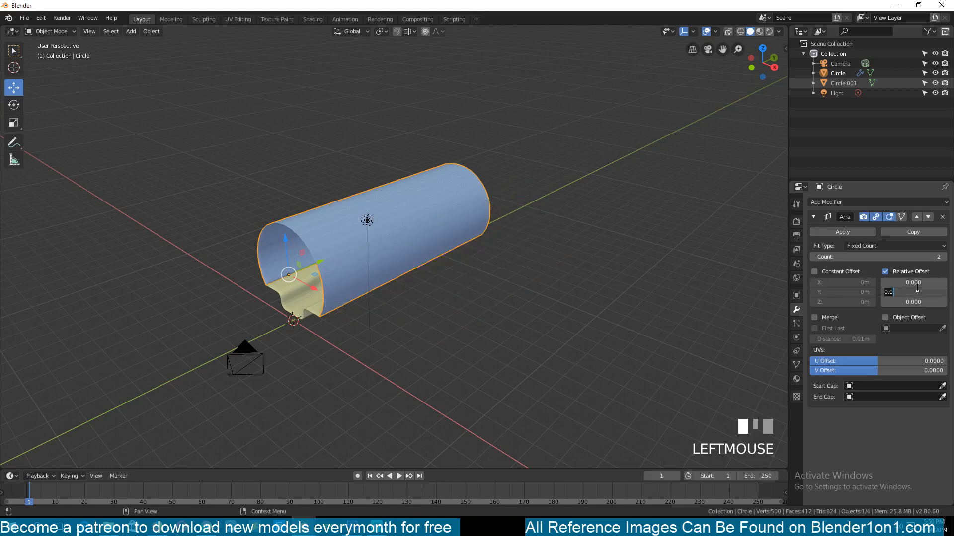
left_click_drag(906, 292, 906, 293)
type("1.000")
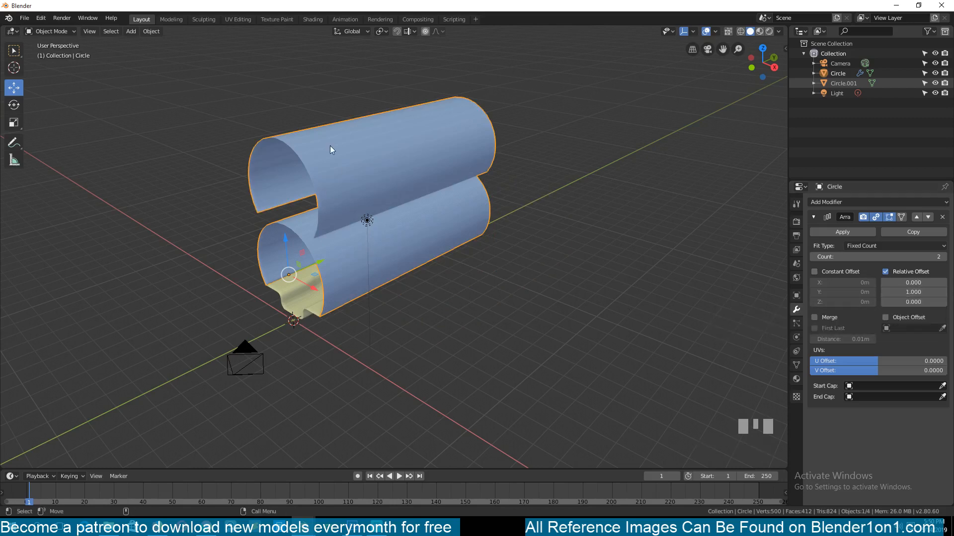
mouse_move(383, 177)
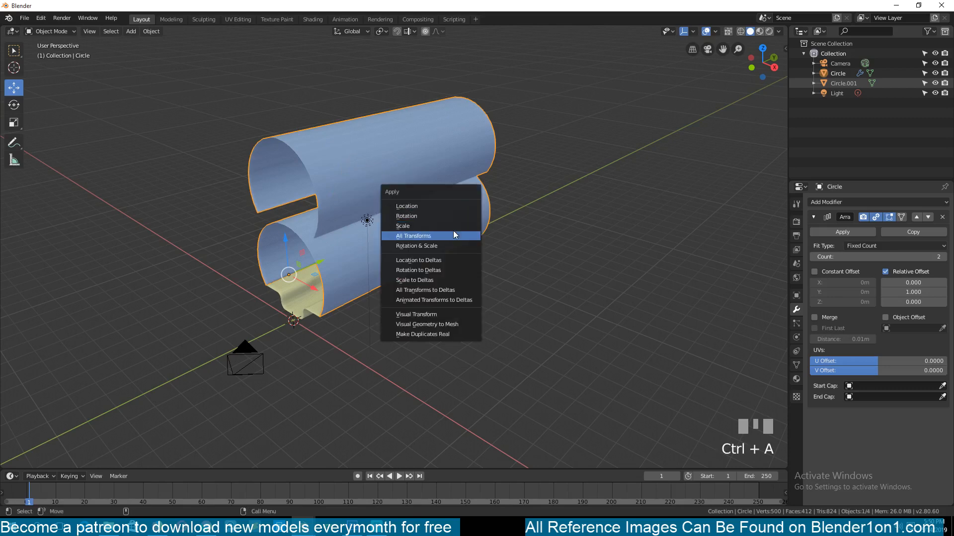
Apply all transforms to the wall, rotation and scale to the floor, then array the floor
left_click(413, 237)
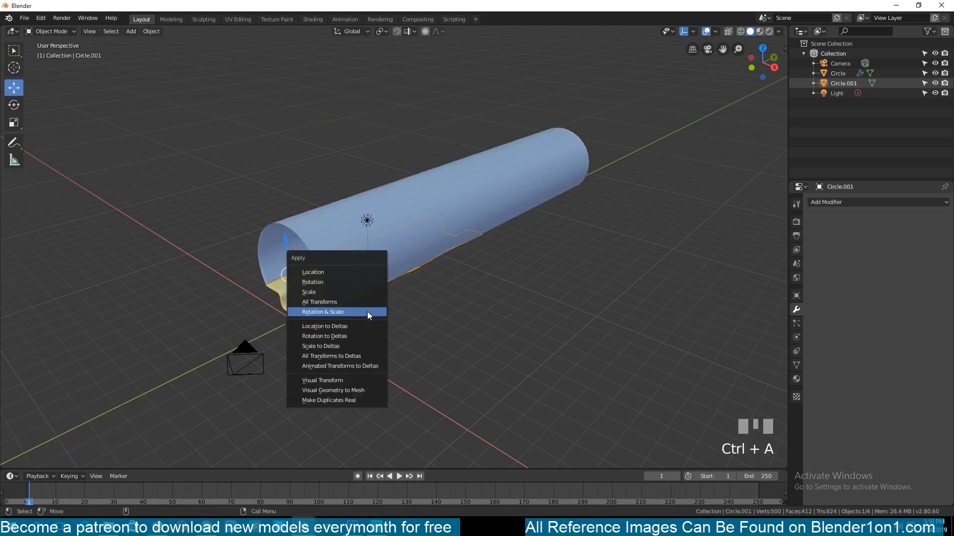
left_click(322, 311)
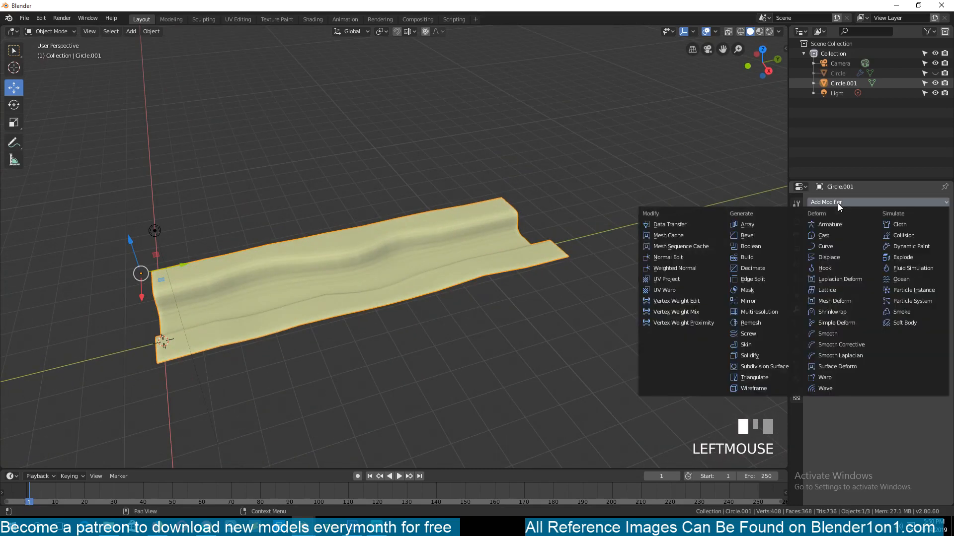
left_click(748, 225)
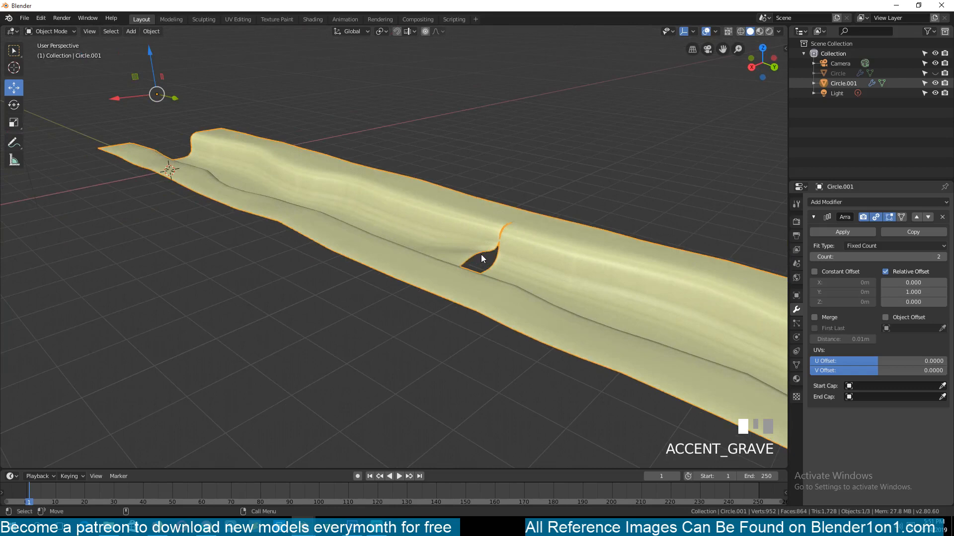
Inspect the seam where the two arrayed floor copies meet
key("Tab")
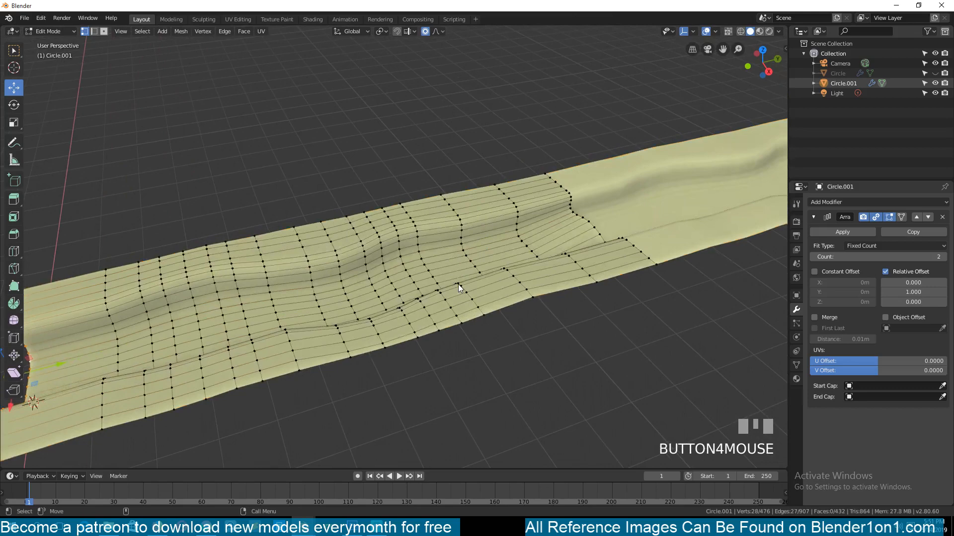
key("Tab")
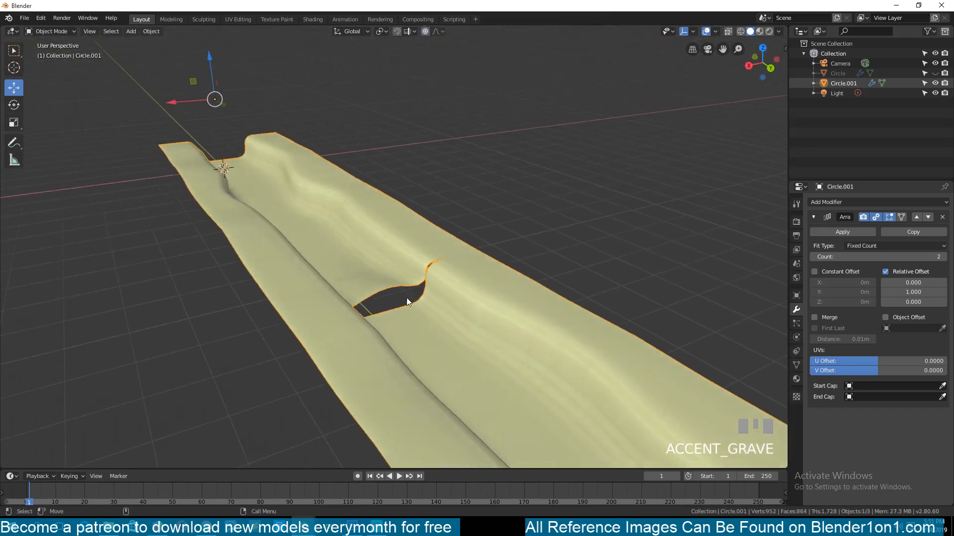
left_click_drag(407, 302, 423, 313)
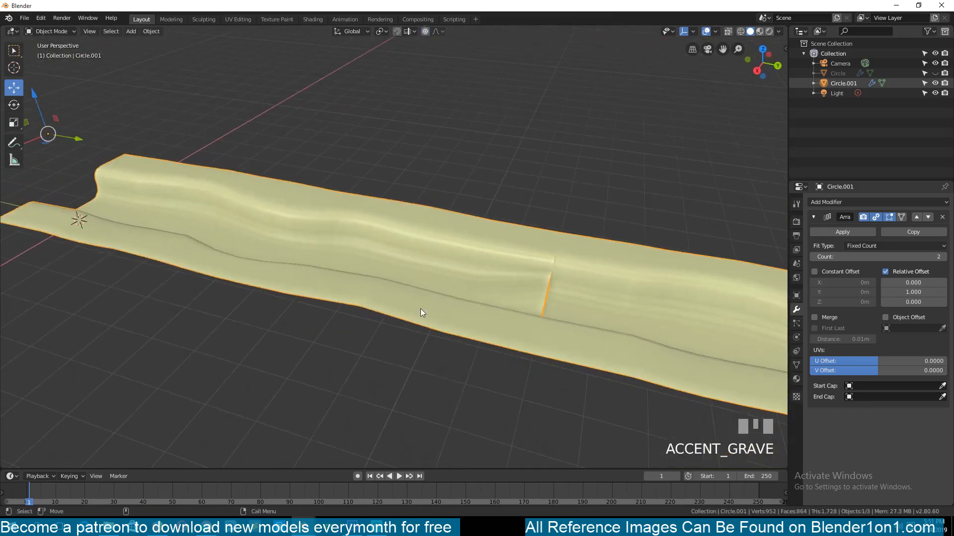
key("Tab")
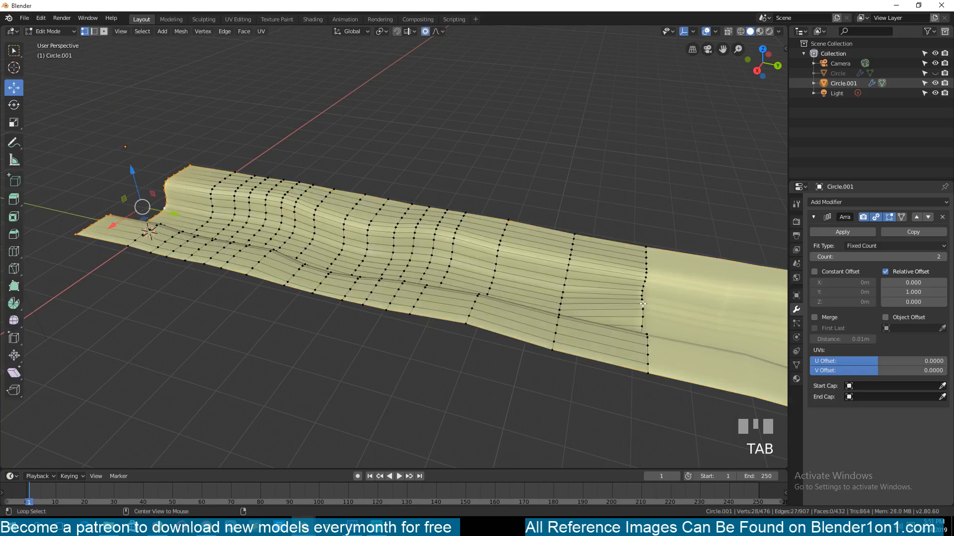
scroll("down", 3)
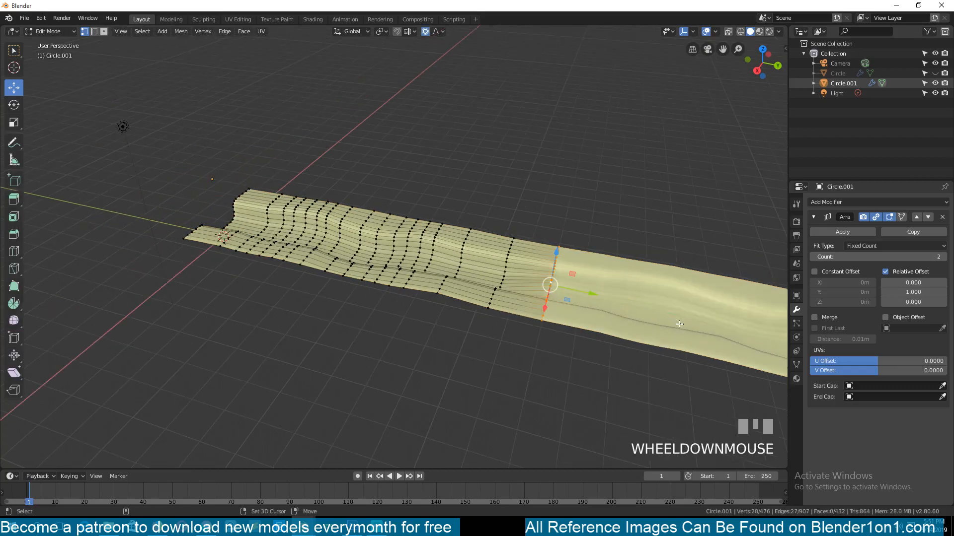
Duplicate the floor's end edge loop with Shift+D and drop it into the gap
key("shift+d")
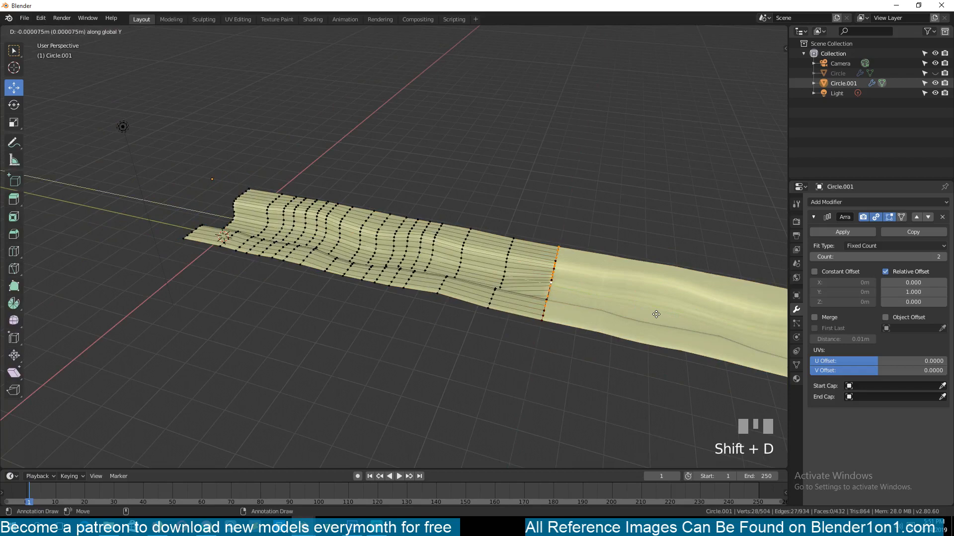
left_click(308, 288)
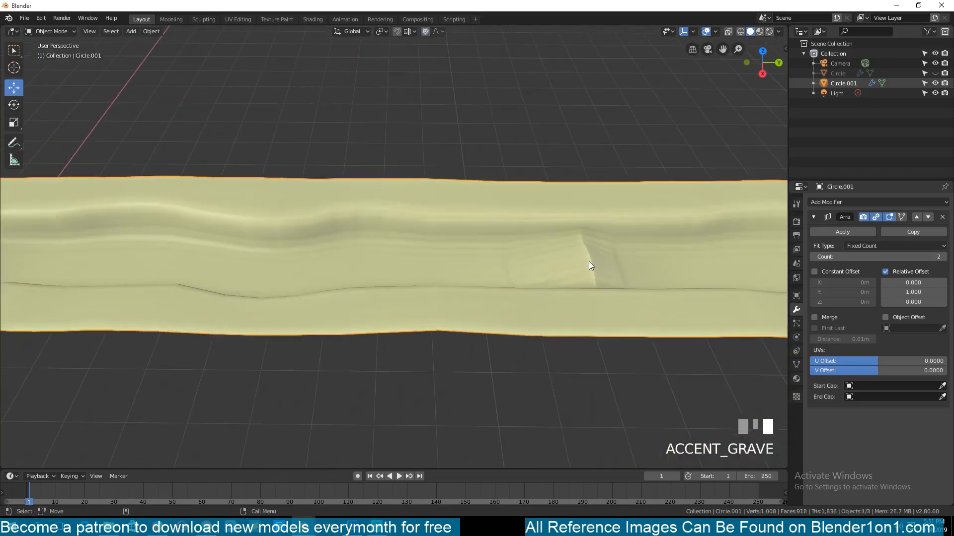
left_click_drag(590, 265, 536, 284)
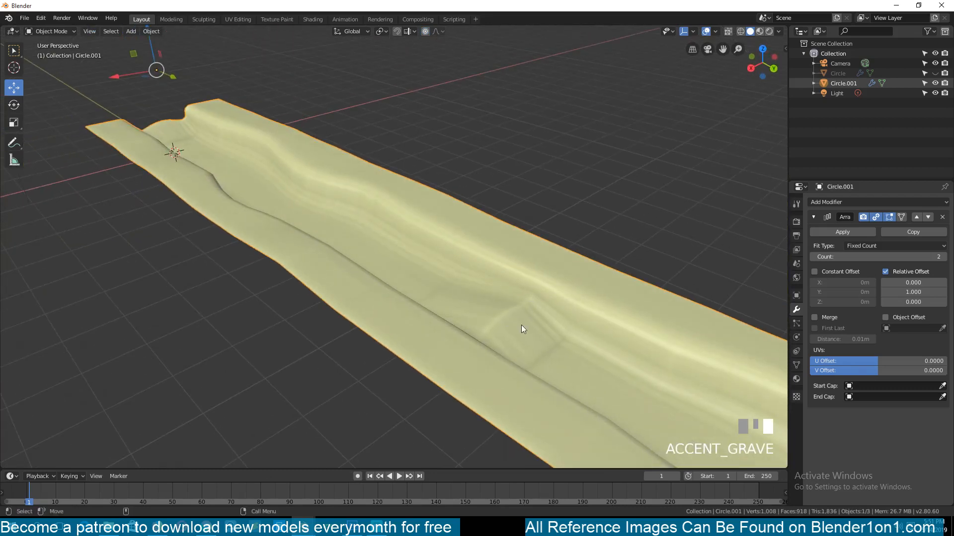
Raise a floor region near the start along Z with smooth proportional editing
key("Tab")
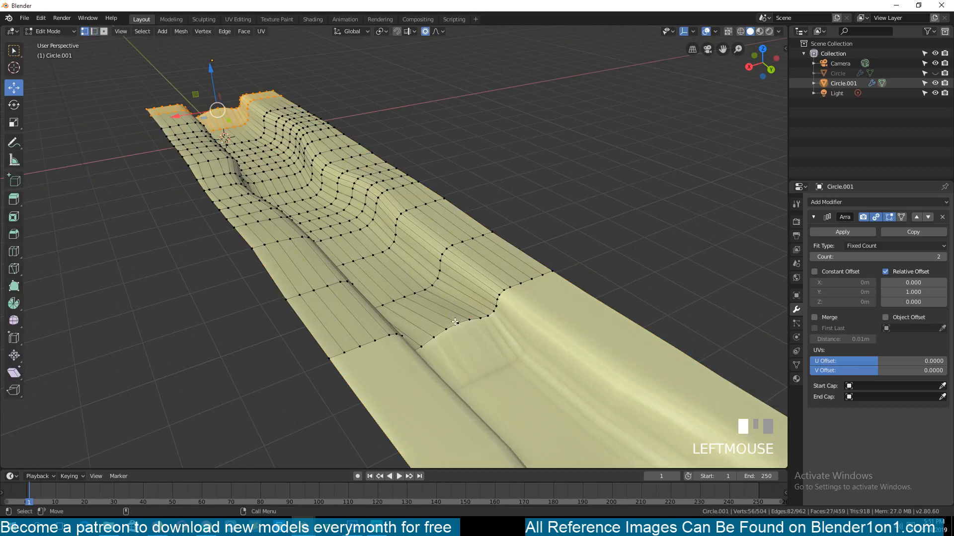
key("Tab")
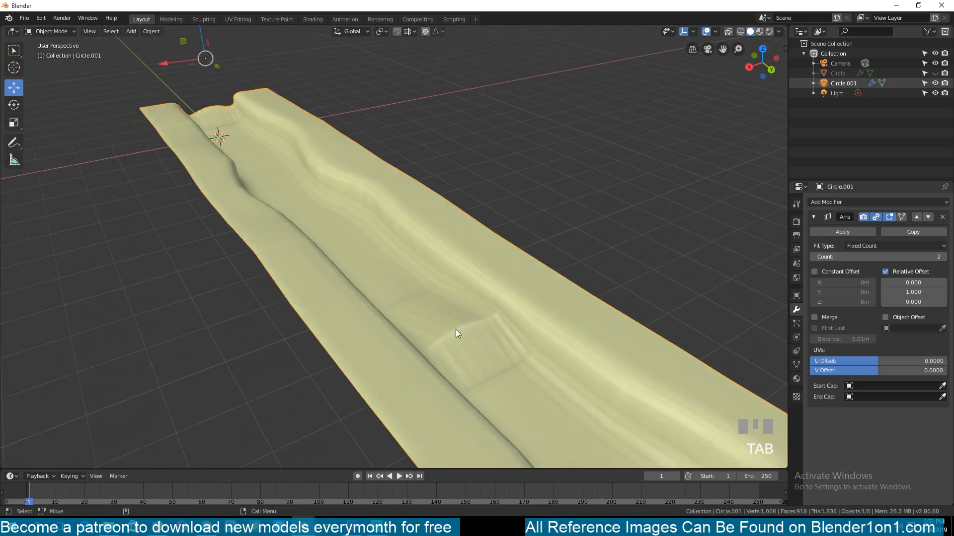
key("Tab")
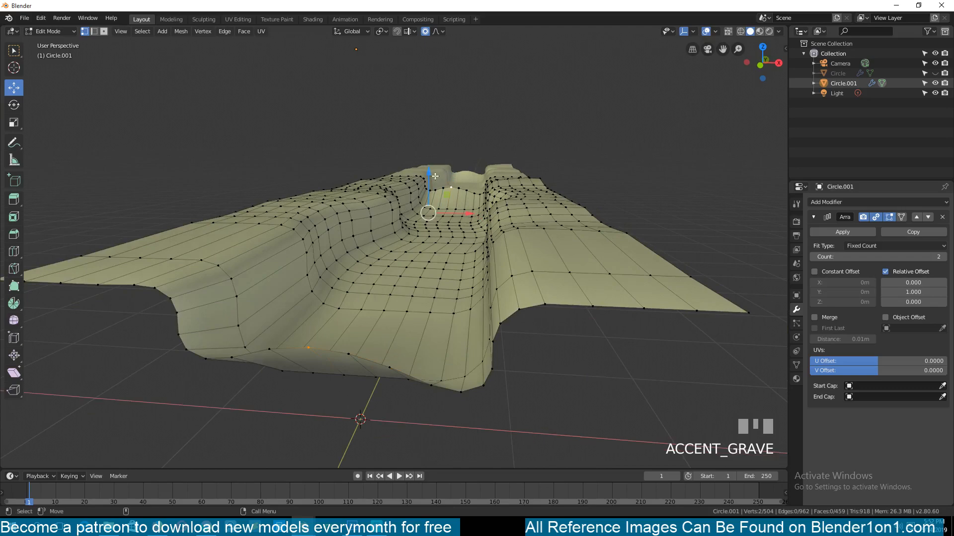
scroll("up", 3)
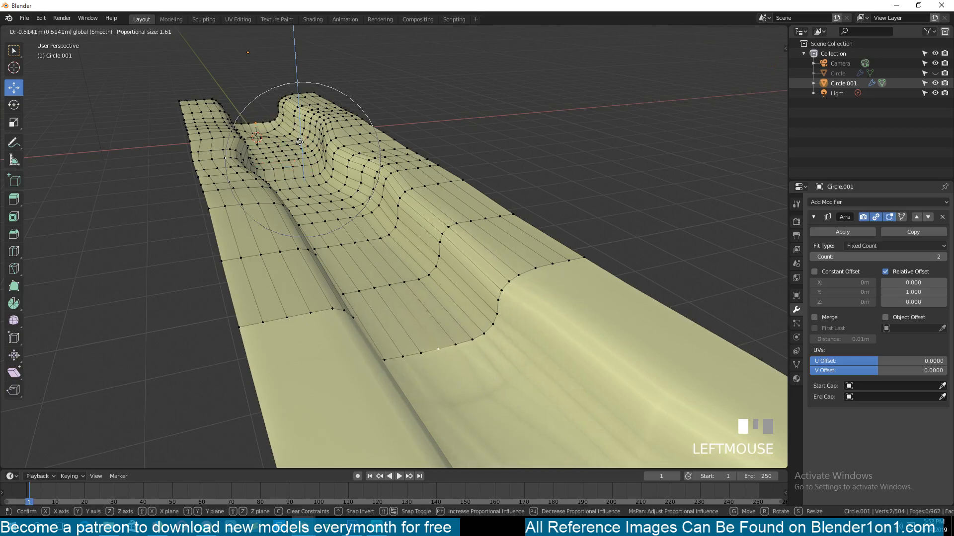
left_click(299, 143)
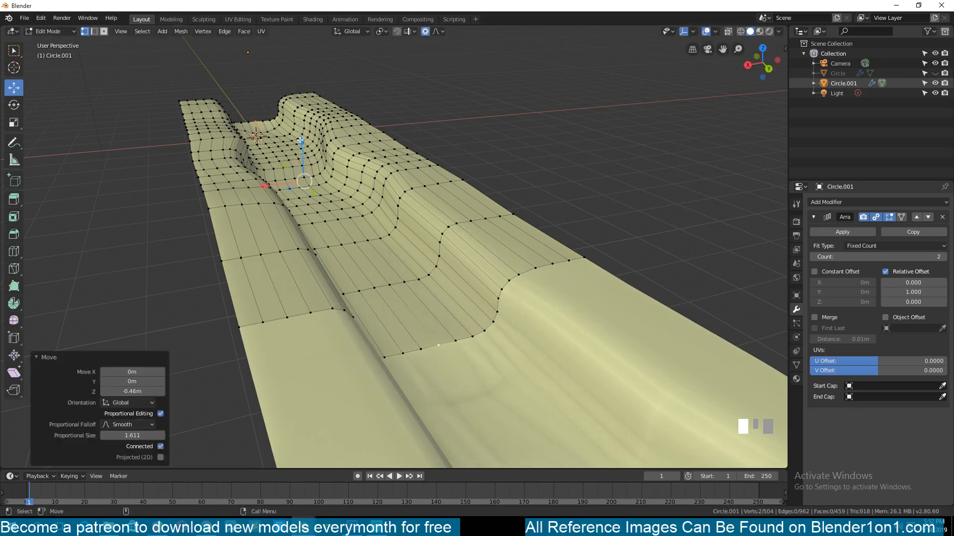
key("Tab")
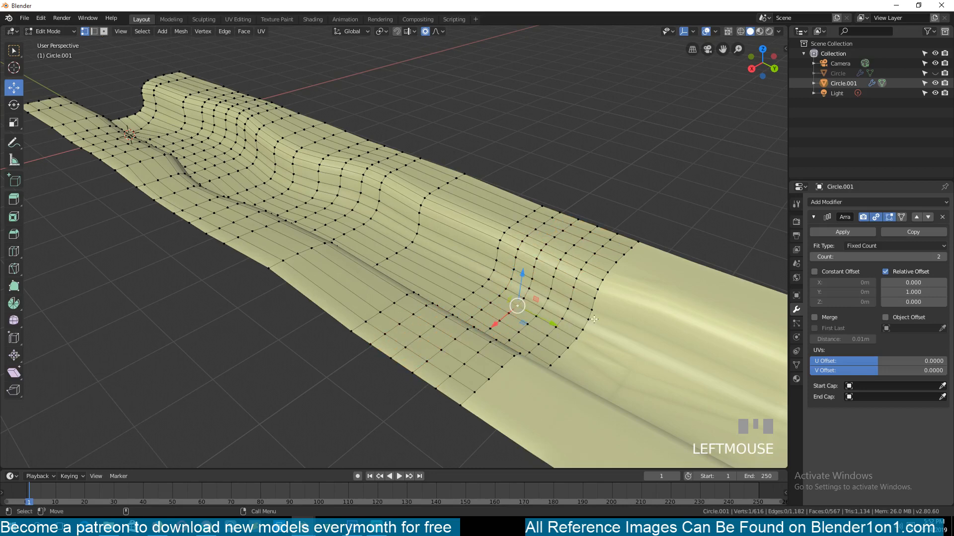
Raise the floor's end edge loop with smooth falloff and check the seam
left_click(592, 325)
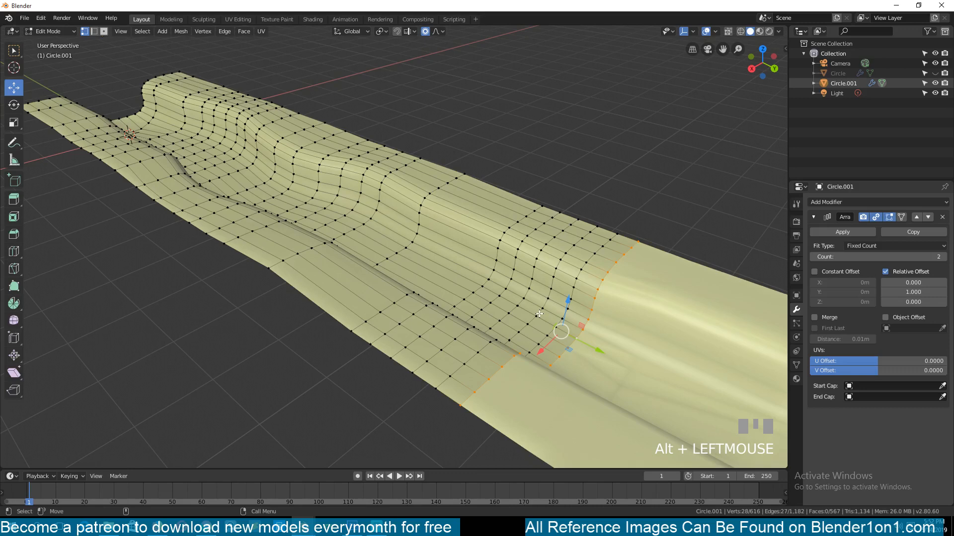
mouse_move(551, 328)
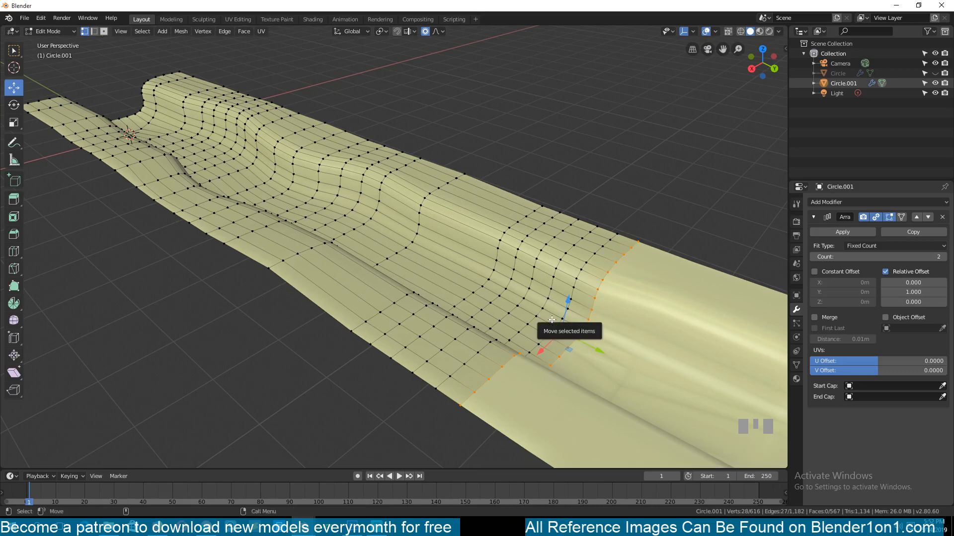
left_click_drag(568, 317, 550, 334)
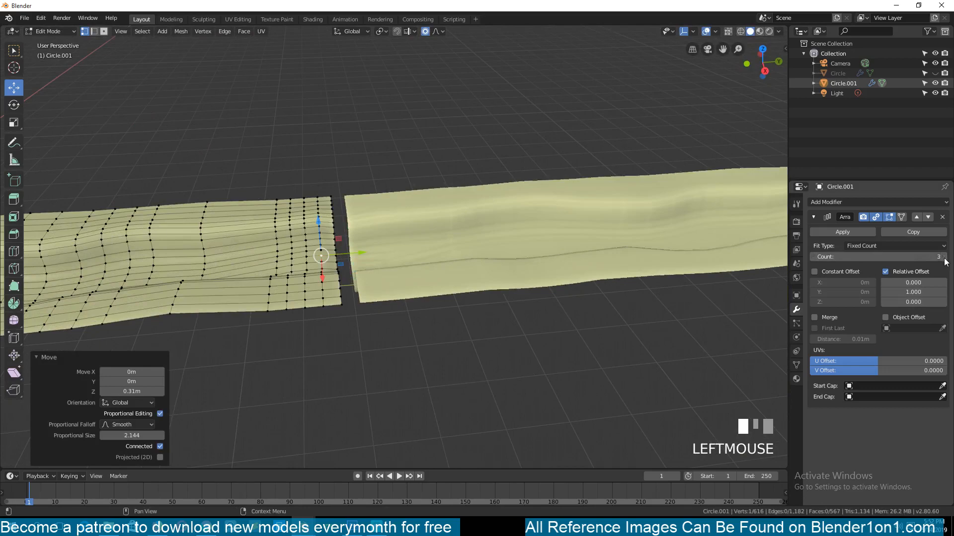
key("Tab")
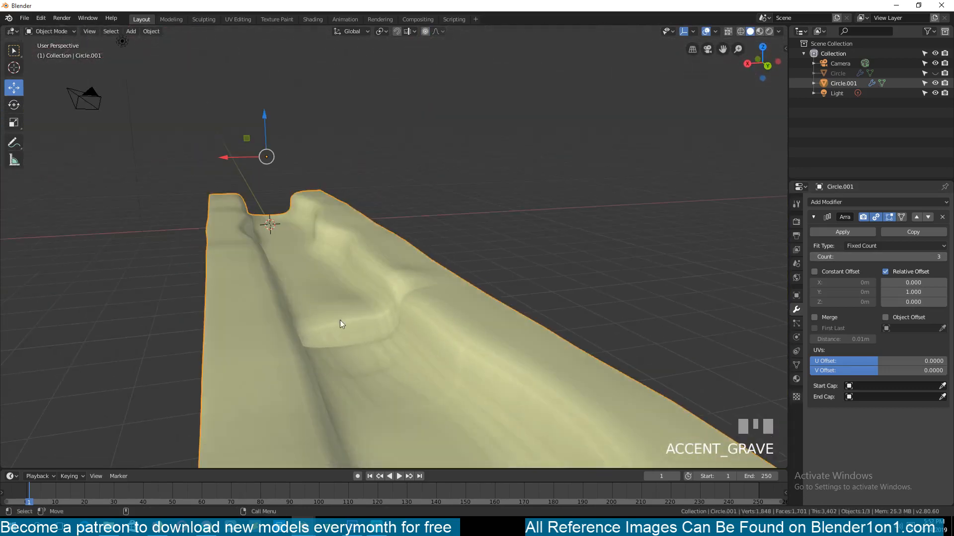
key("Tab")
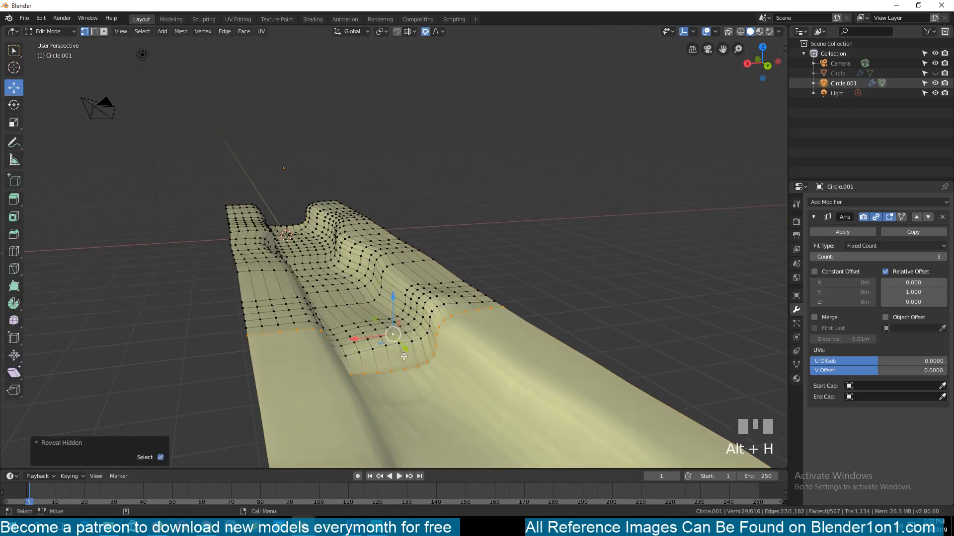
Toggle between edit and object mode to verify the three sections join smoothly
key("Tab")
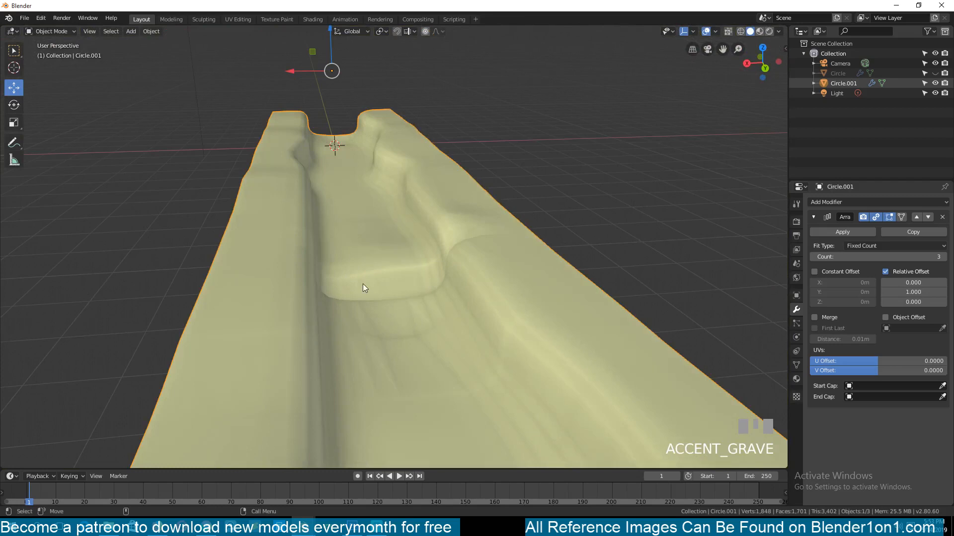
key("Tab")
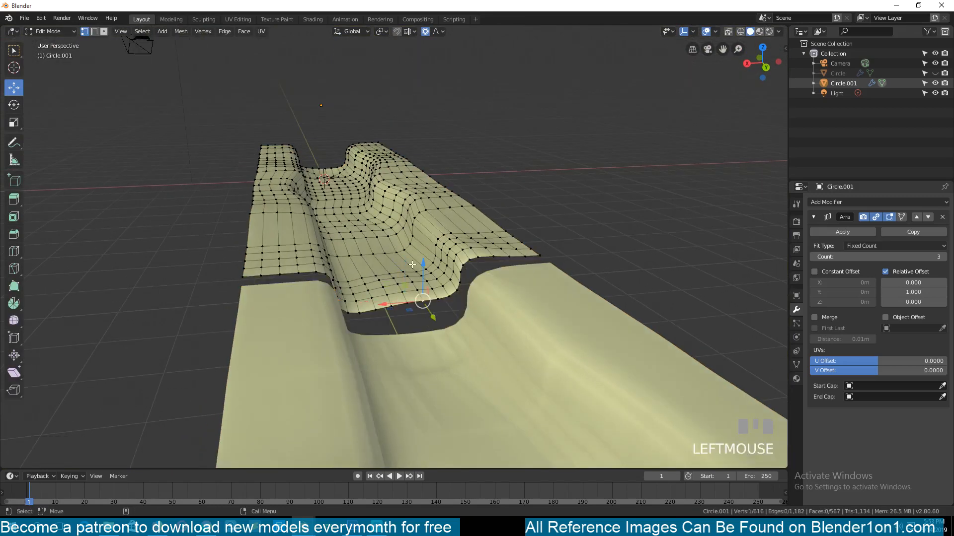
key("g")
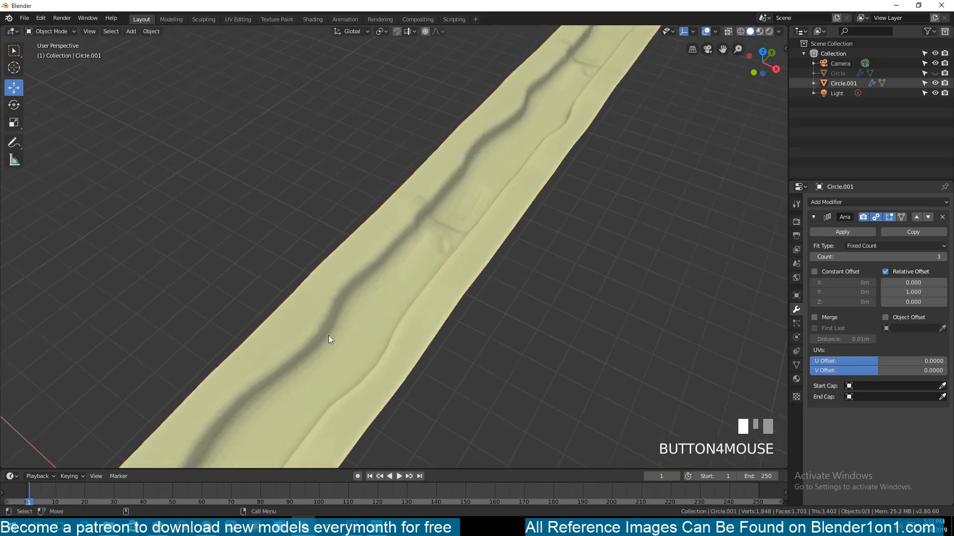
Set the floor's Array count to 5 and view the longer strip from above
scroll("down", 3)
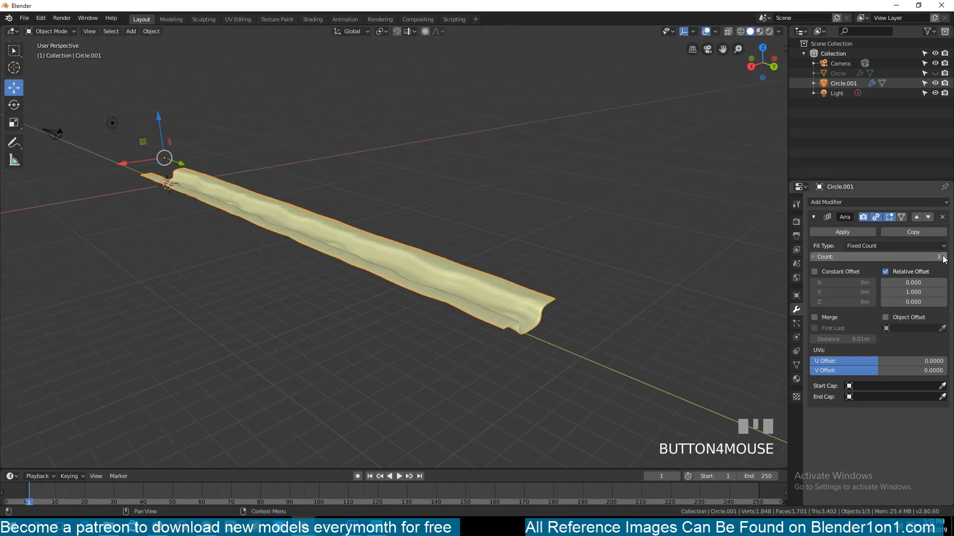
scroll("down", 3)
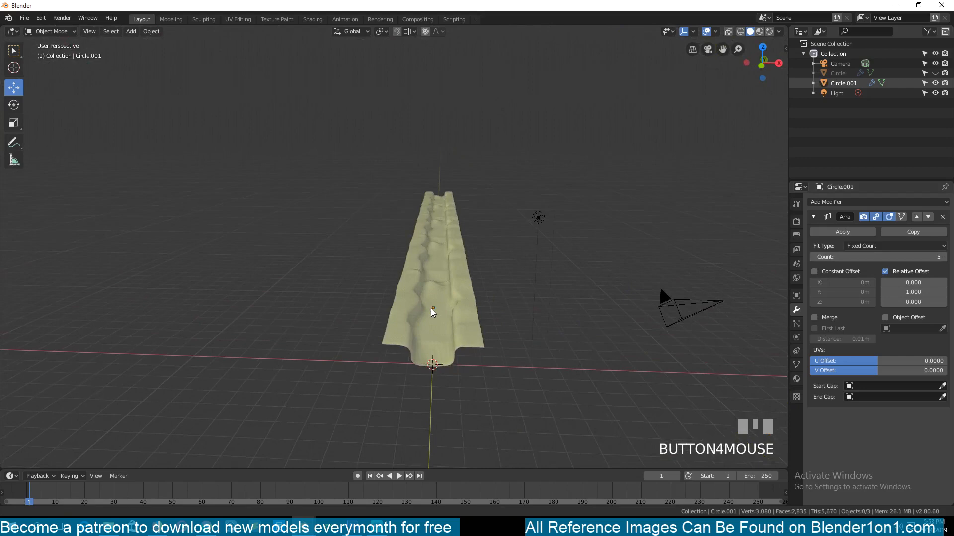
key("KP_7")
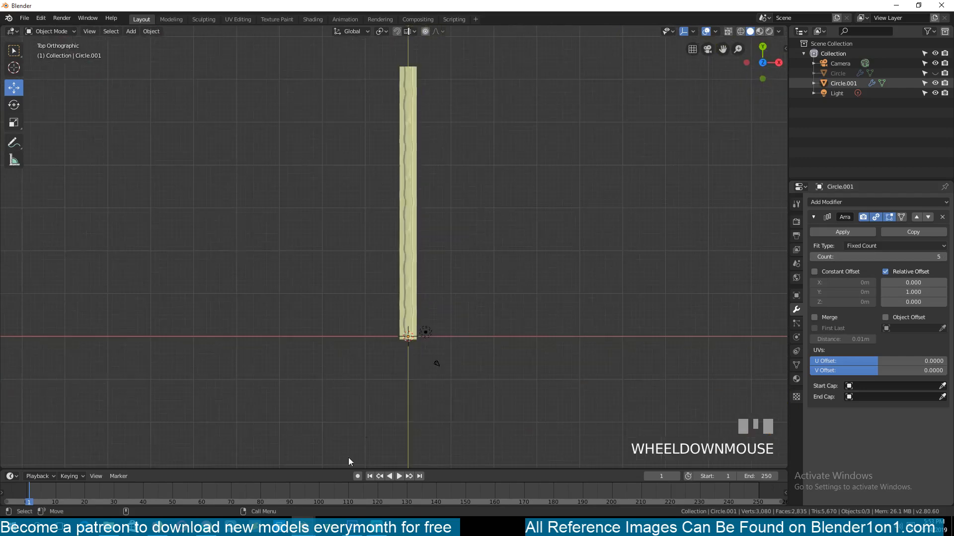
mouse_move(247, 494)
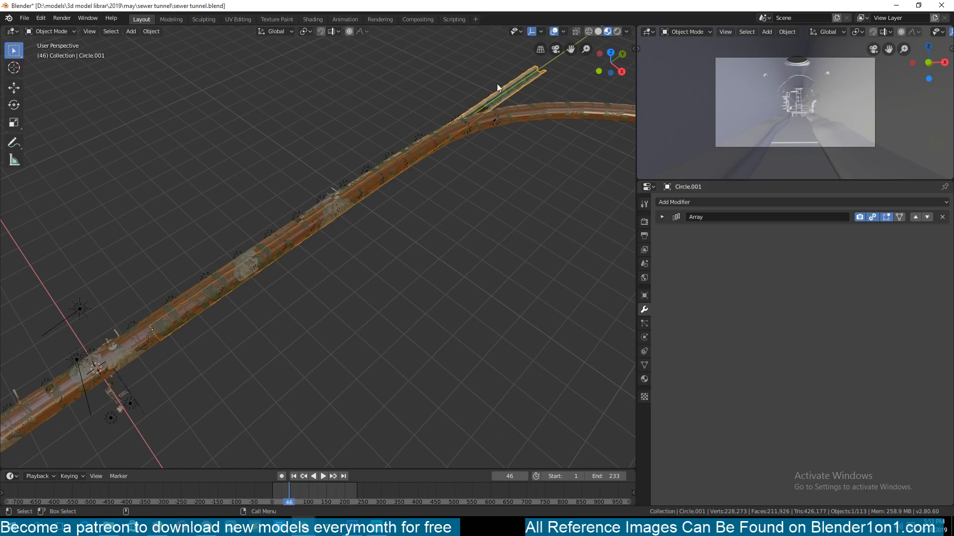
mouse_move(390, 144)
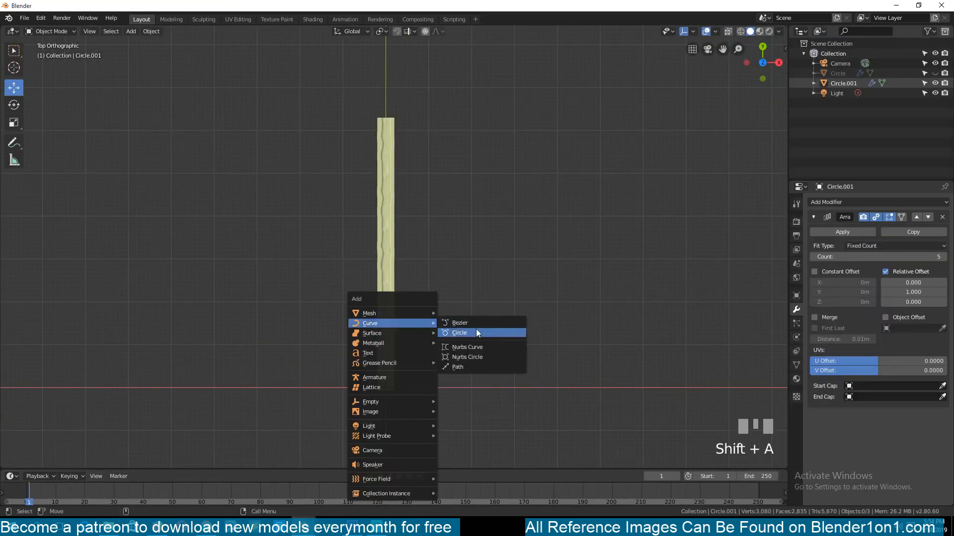
Add a Bezier curve to the scene and enter its control-point editing
left_click(459, 332)
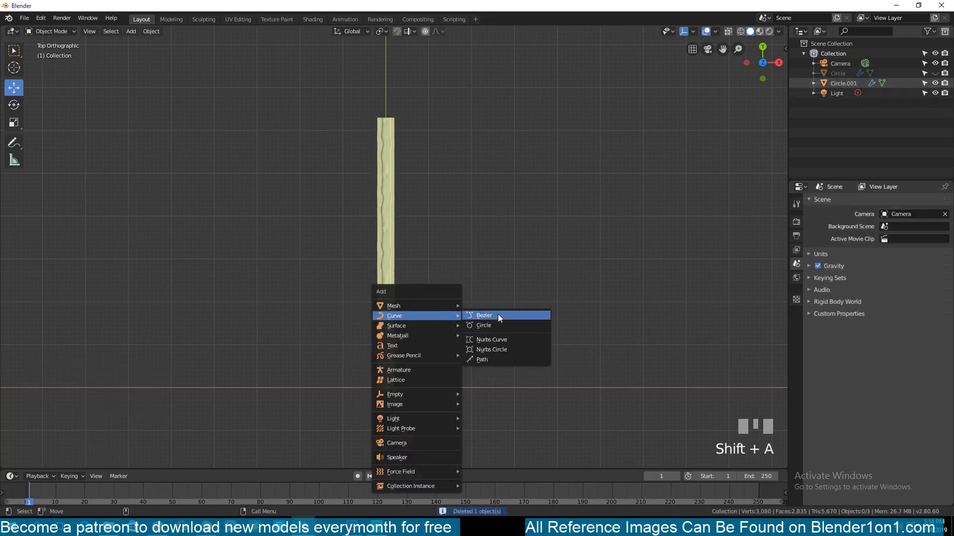
left_click(484, 316)
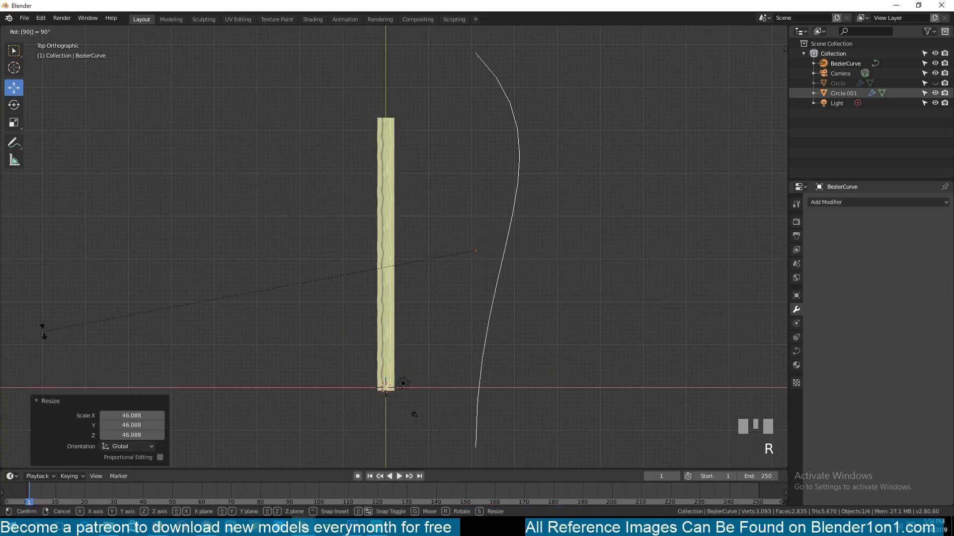
key("Tab")
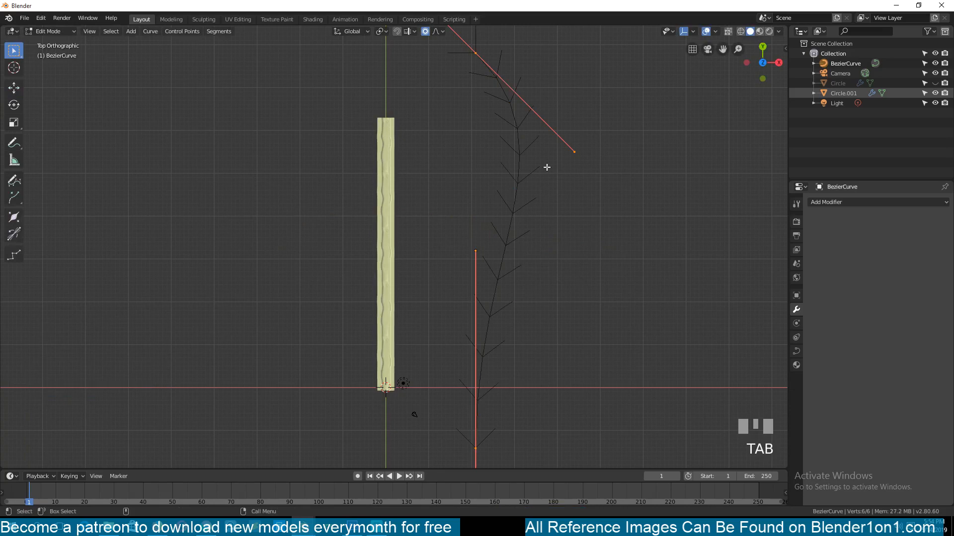
Set all handles to Automatic to straighten the curve and scale it up beside the tunnel
key("v")
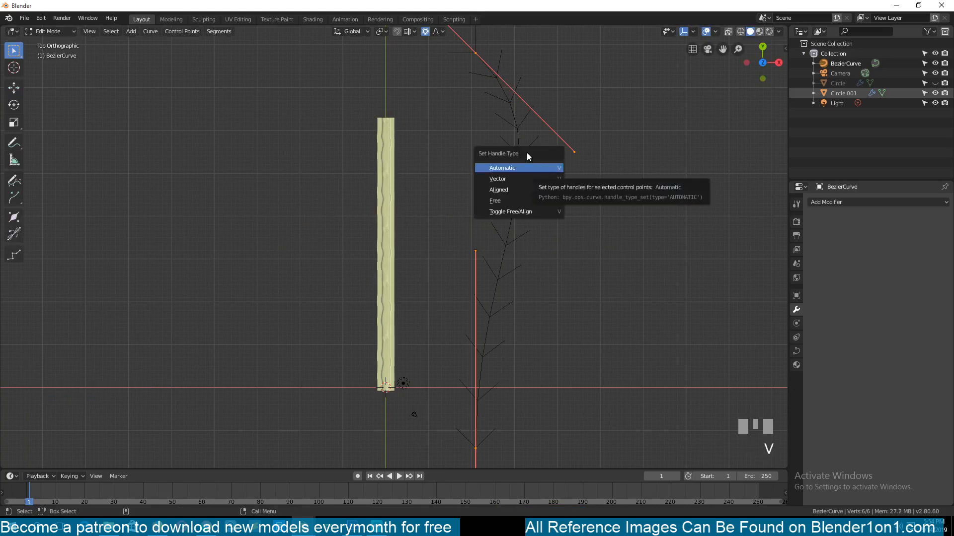
mouse_move(516, 188)
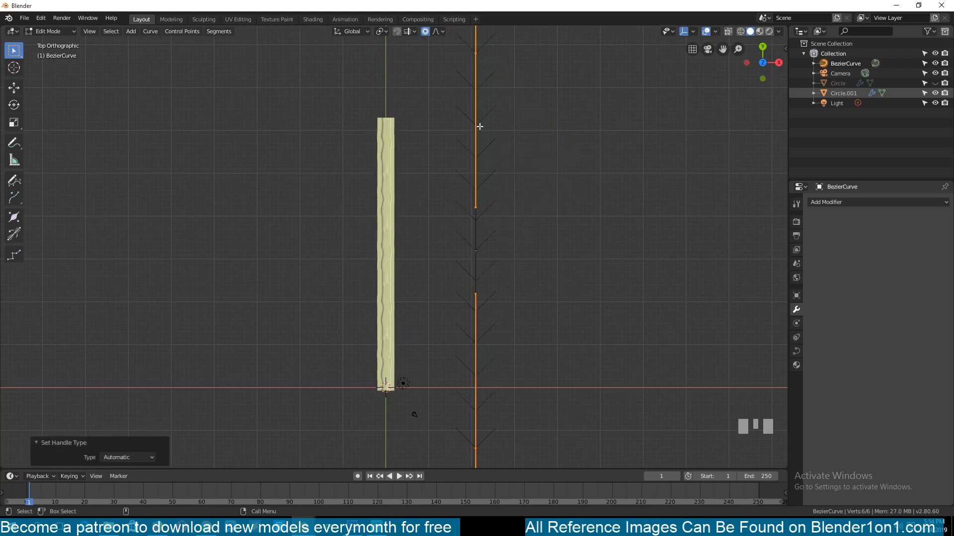
key("s")
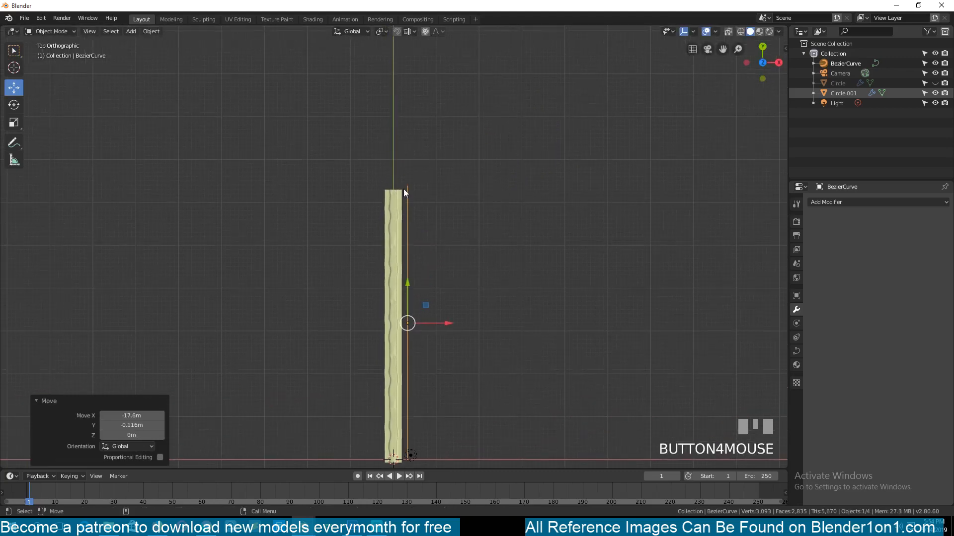
key("Tab")
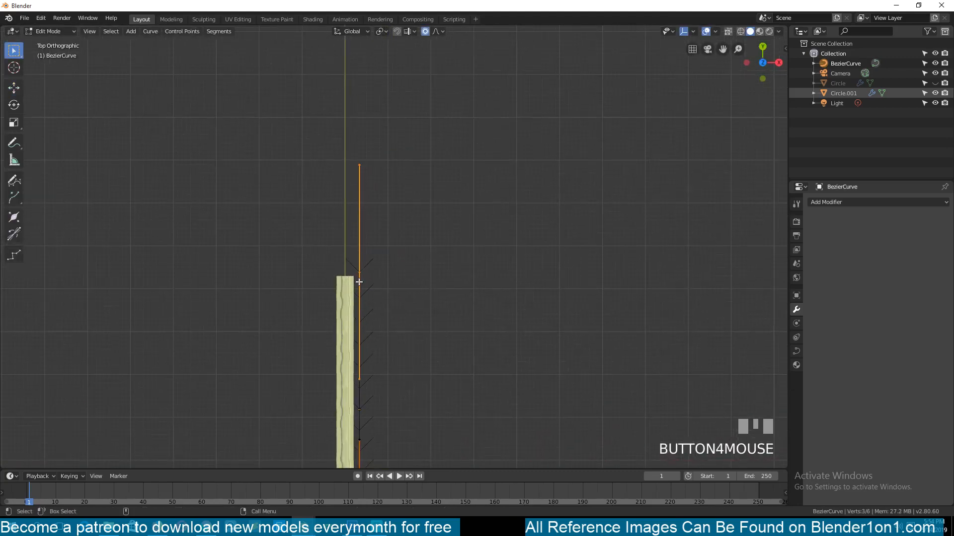
Bend the curve's end control point to the right and scale the curve past the tunnel
left_click(469, 154)
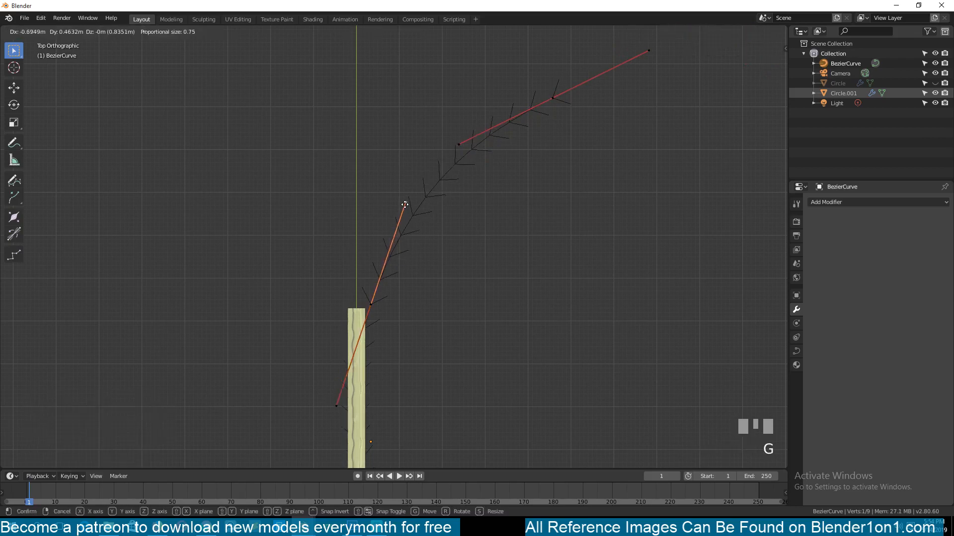
scroll("down", 3)
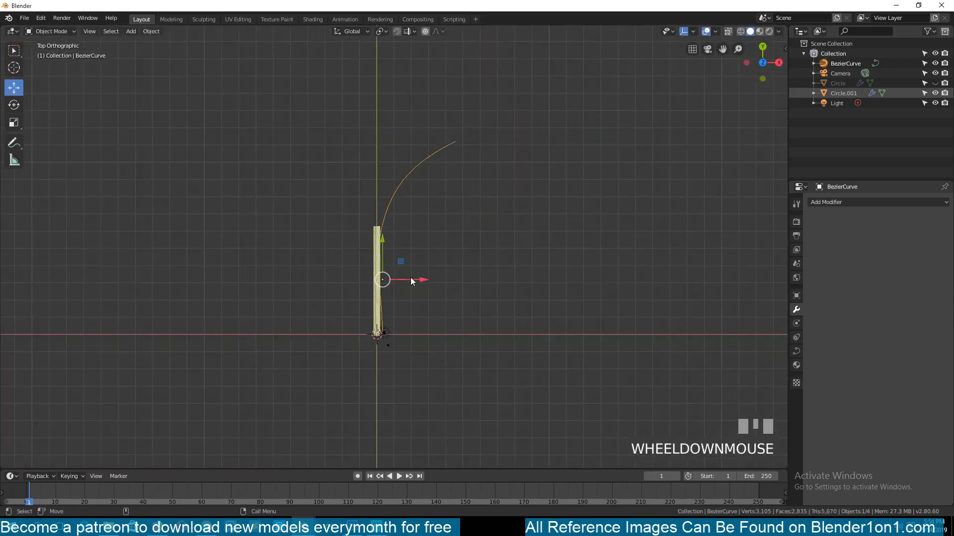
scroll("up", 3)
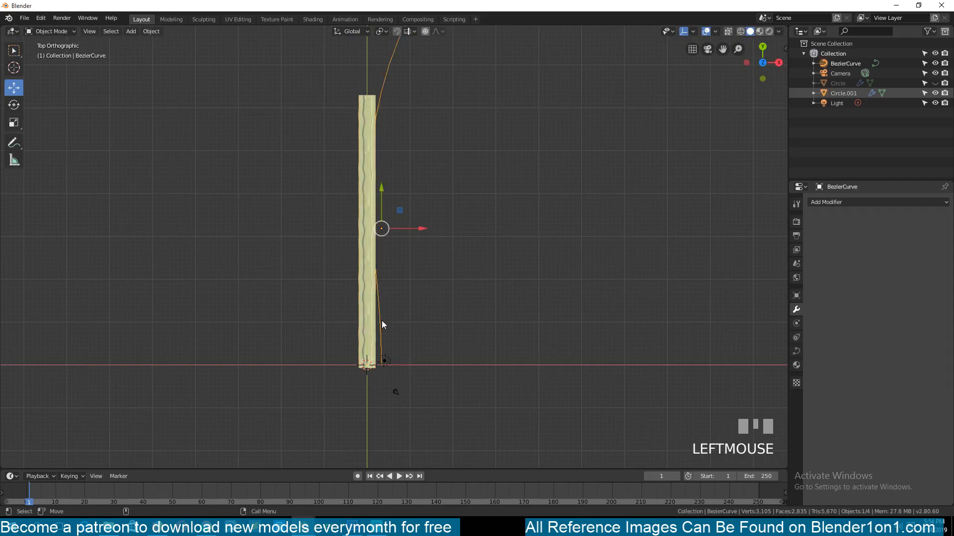
mouse_move(364, 324)
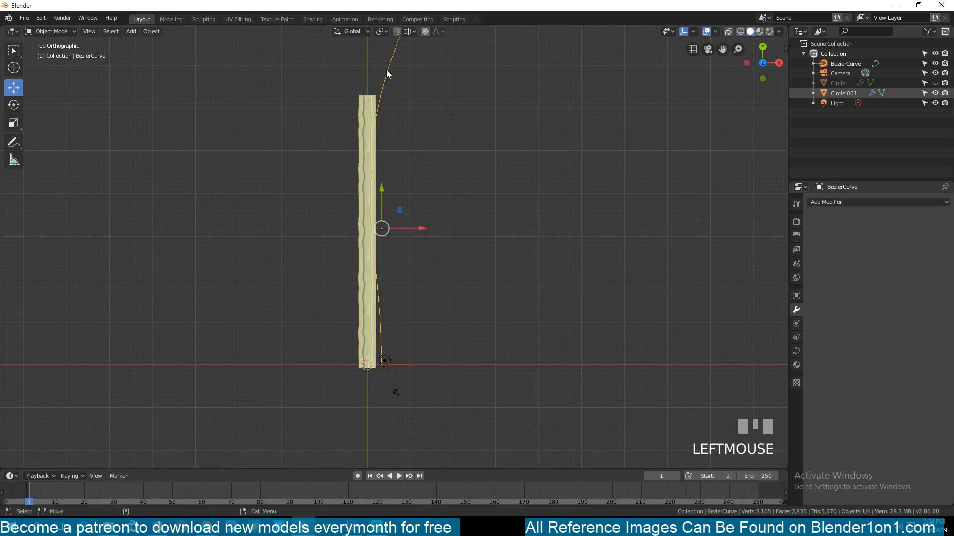
key("shift+s")
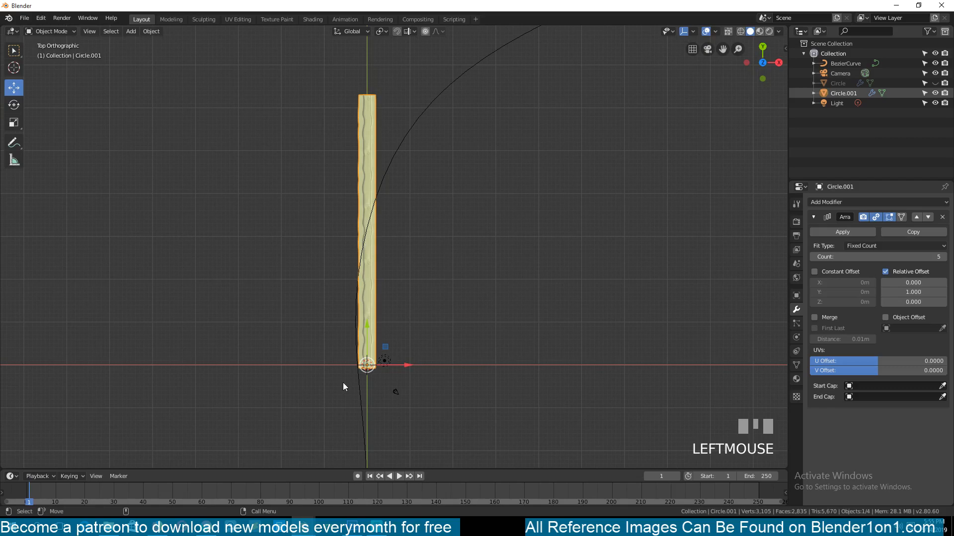
scroll("down", 3)
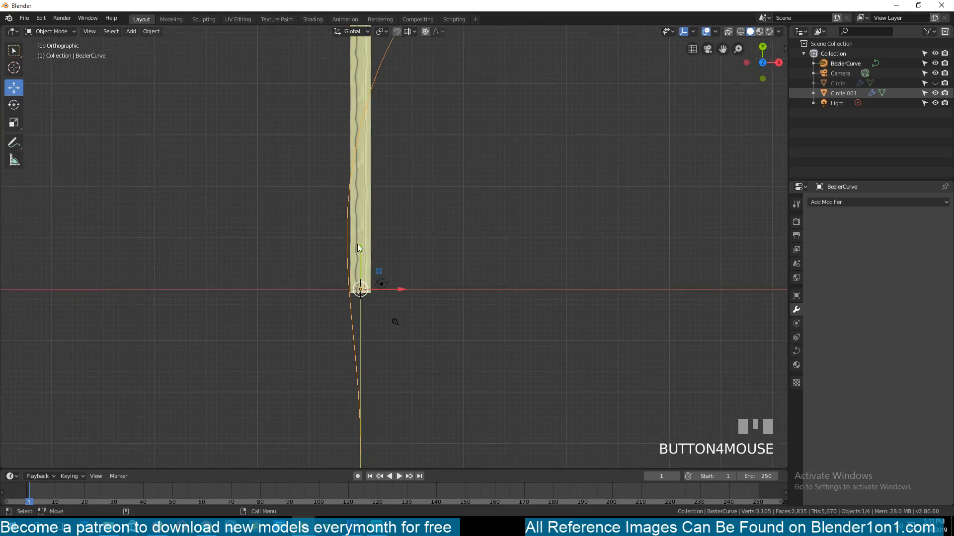
Set the Bezier curve's origin to its starting point
key("Tab")
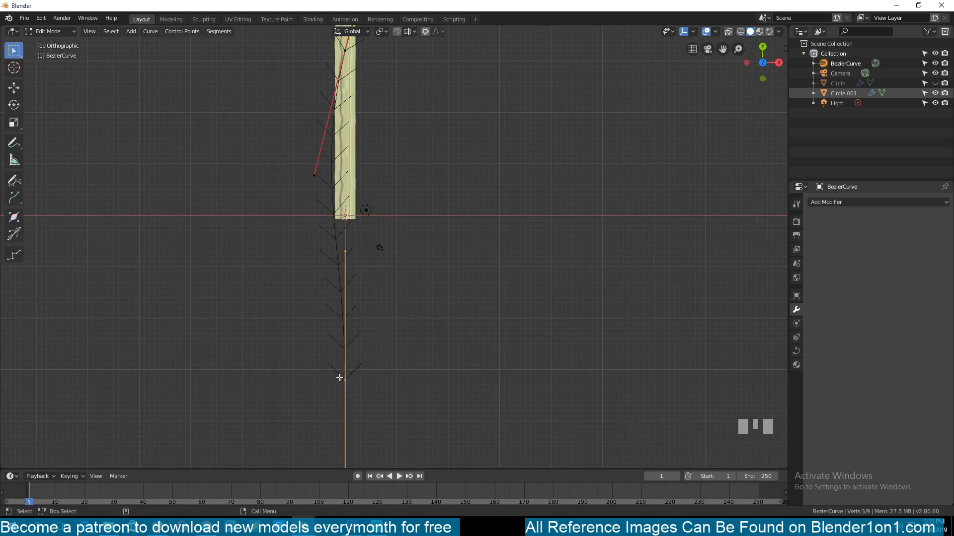
key("shift+s")
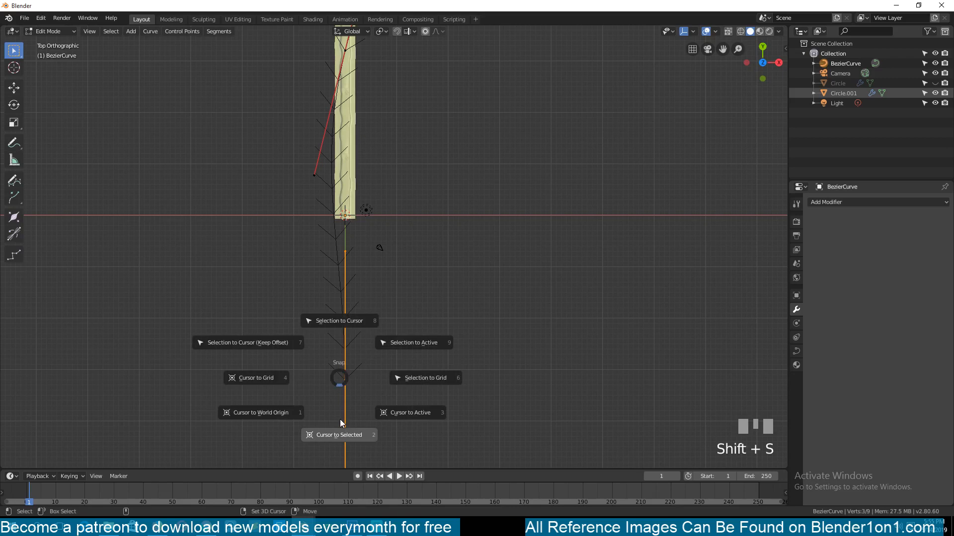
key("Tab")
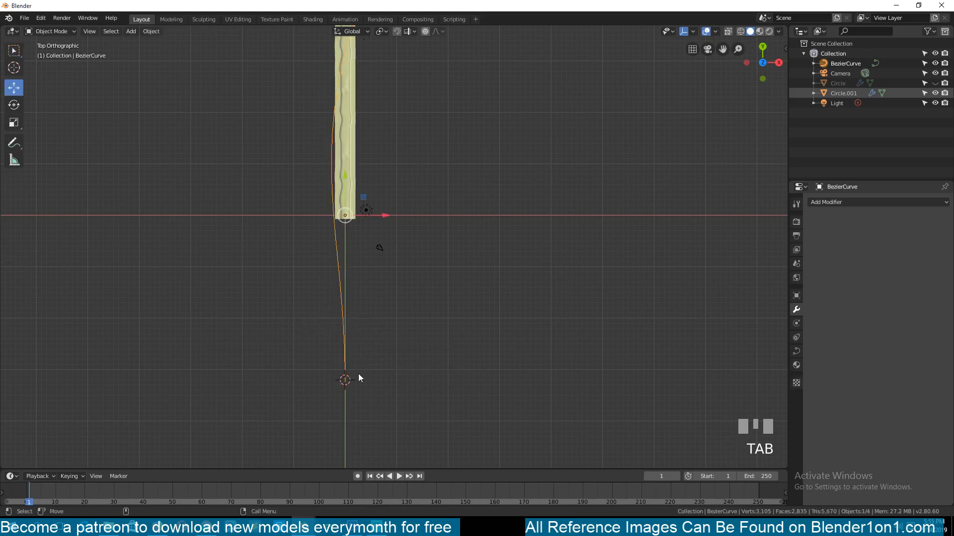
mouse_move(342, 306)
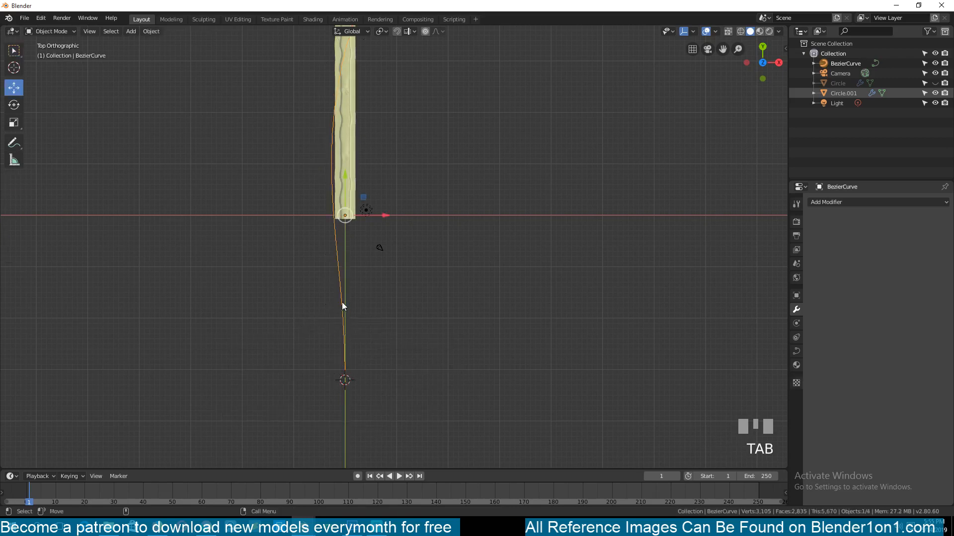
right_click(344, 306)
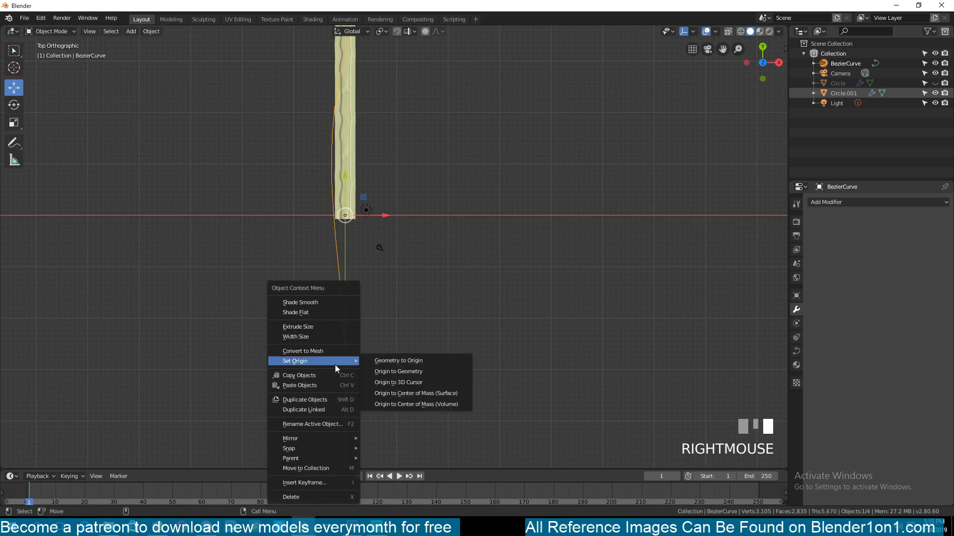
left_click(398, 382)
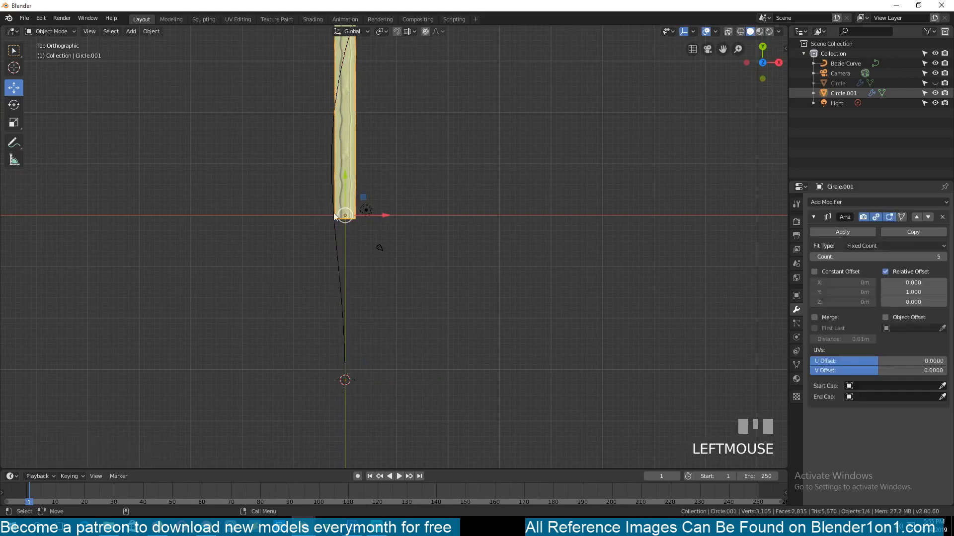
Snap the curve to the 3D cursor at the world origin and check its points
key("shift+s")
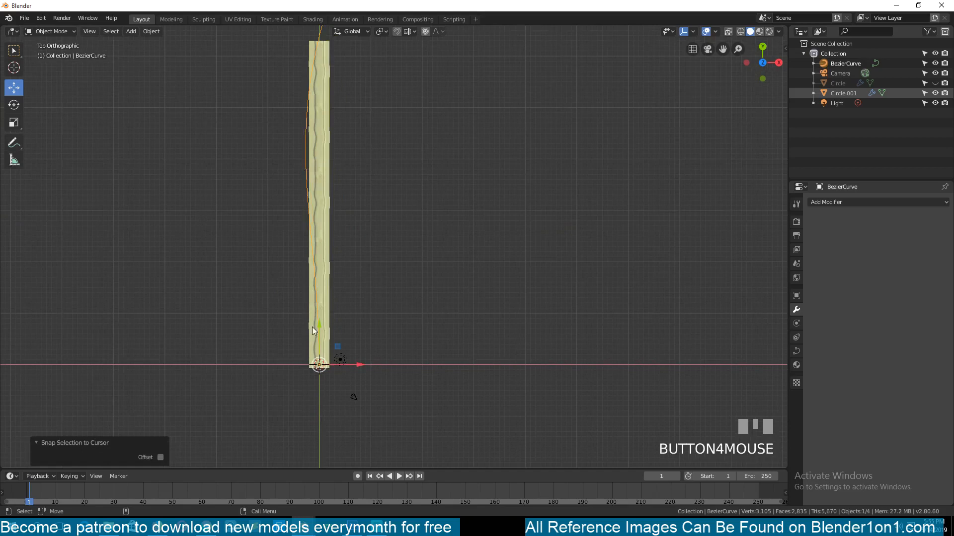
key("Tab")
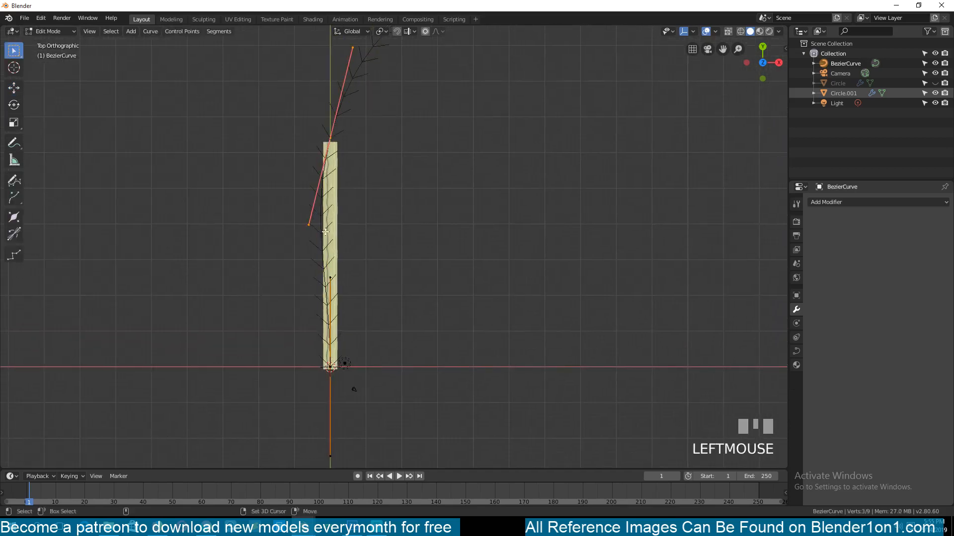
key("g")
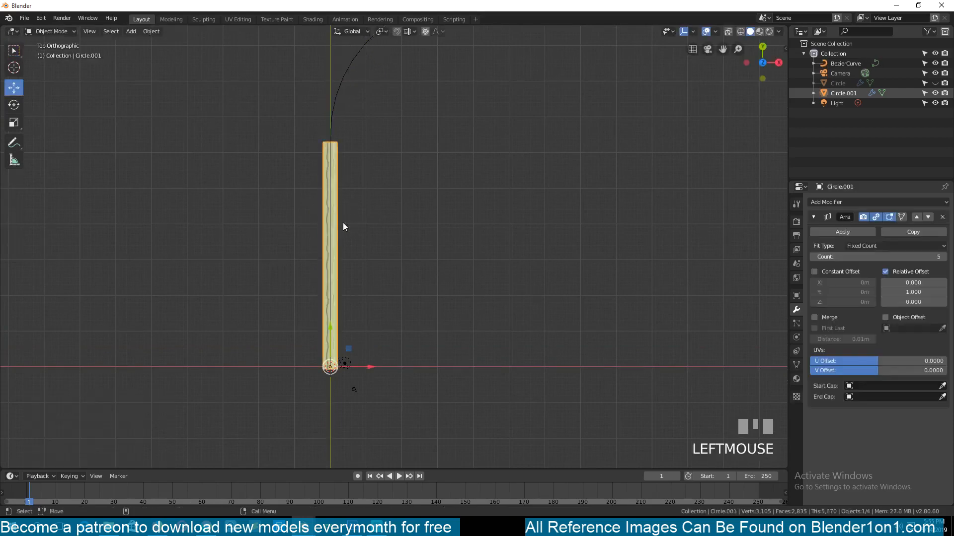
Add a Curve modifier targeting BezierCurve and move the floor back along Y to the curve start
left_click(813, 217)
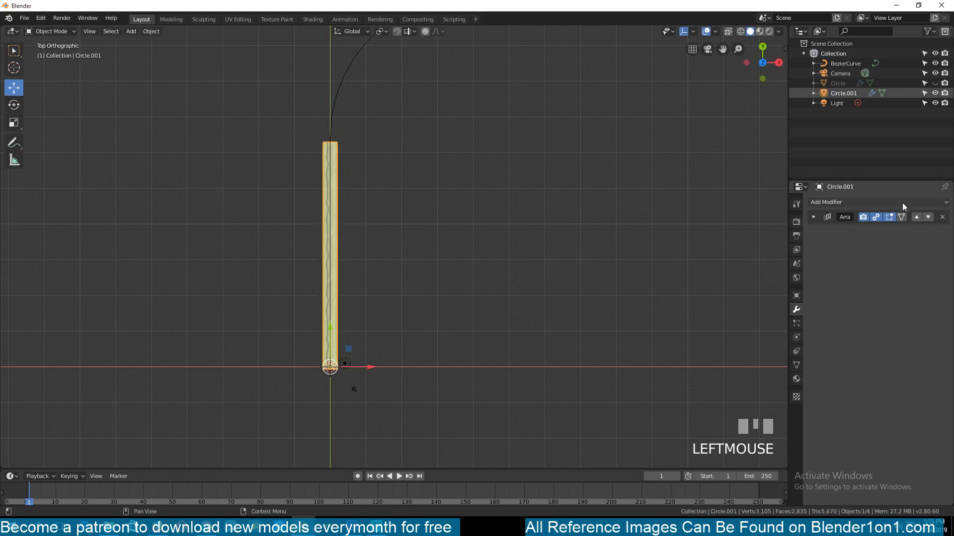
left_click(878, 202)
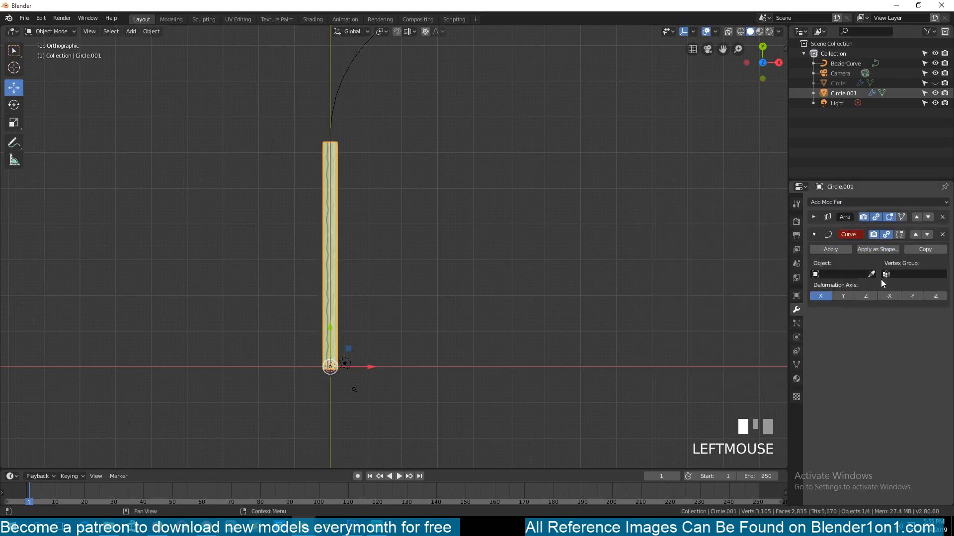
left_click(840, 274)
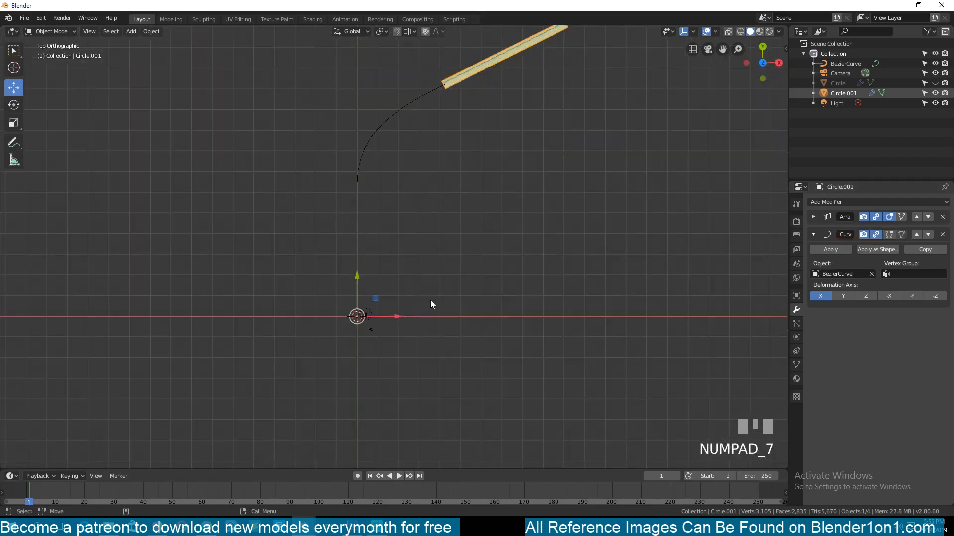
mouse_move(465, 85)
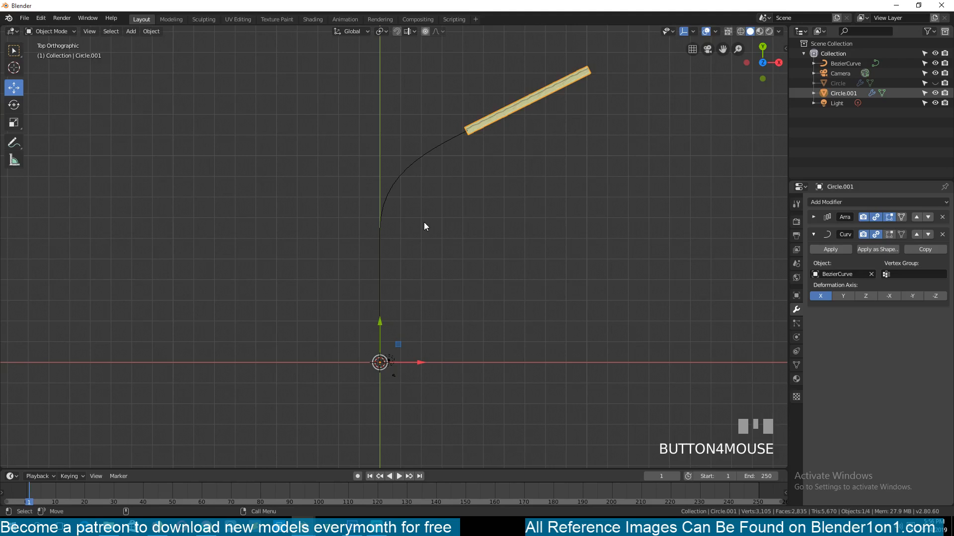
mouse_move(506, 124)
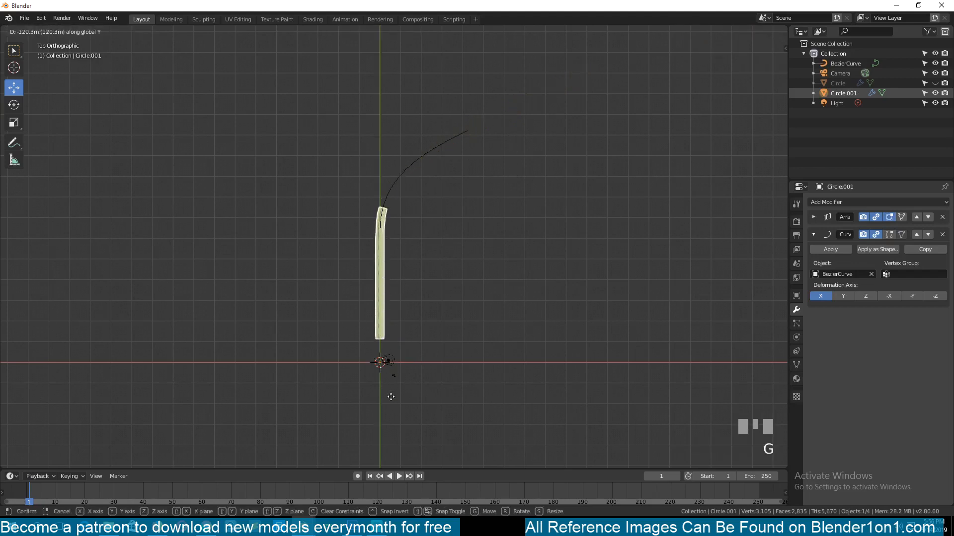
left_click(395, 262)
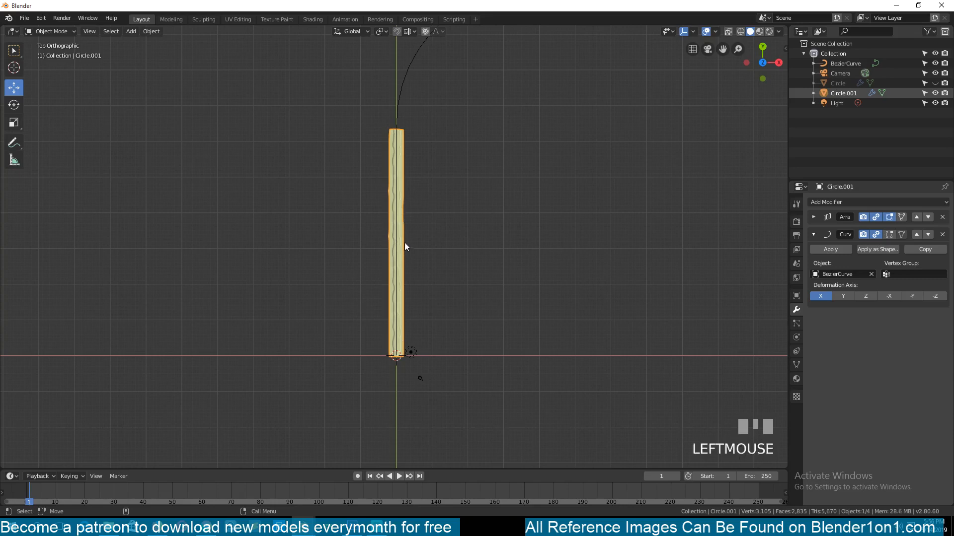
mouse_move(391, 220)
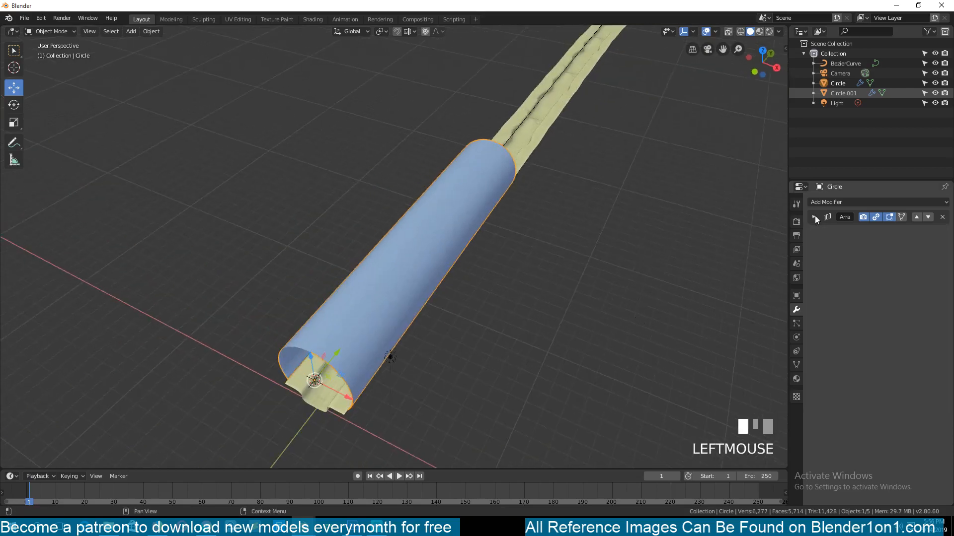
Add a Curve modifier to the Circle wall tube targeting BezierCurve and shift it along Y
left_click(815, 235)
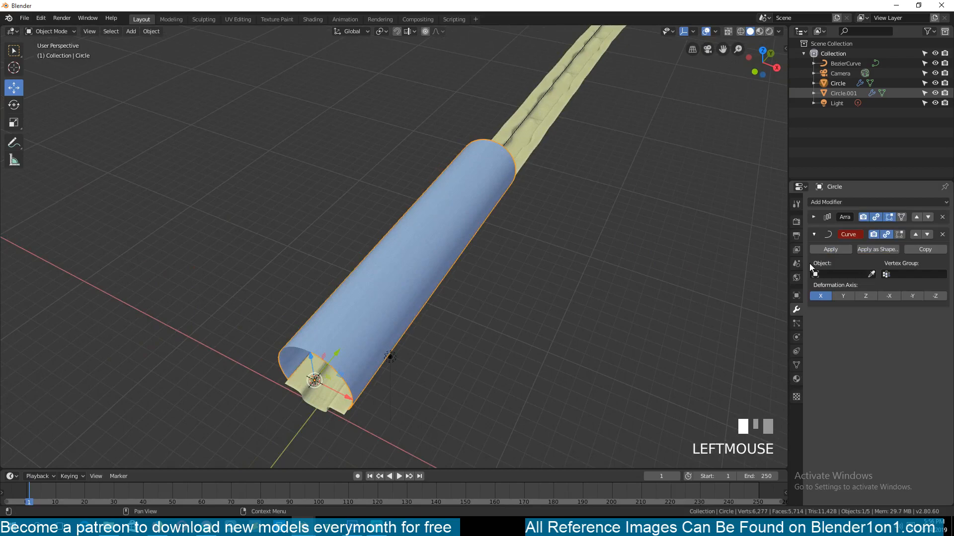
left_click_drag(389, 244, 450, 300)
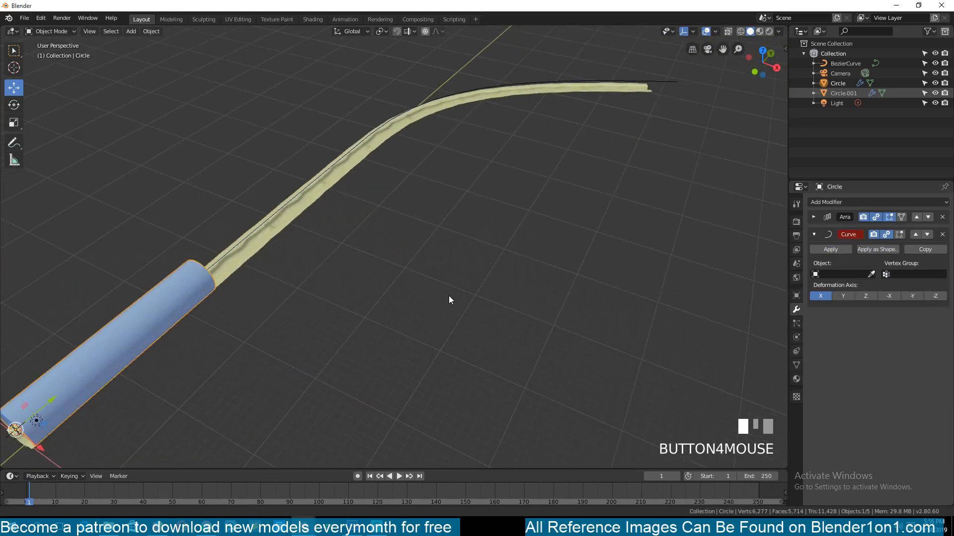
left_click(872, 274)
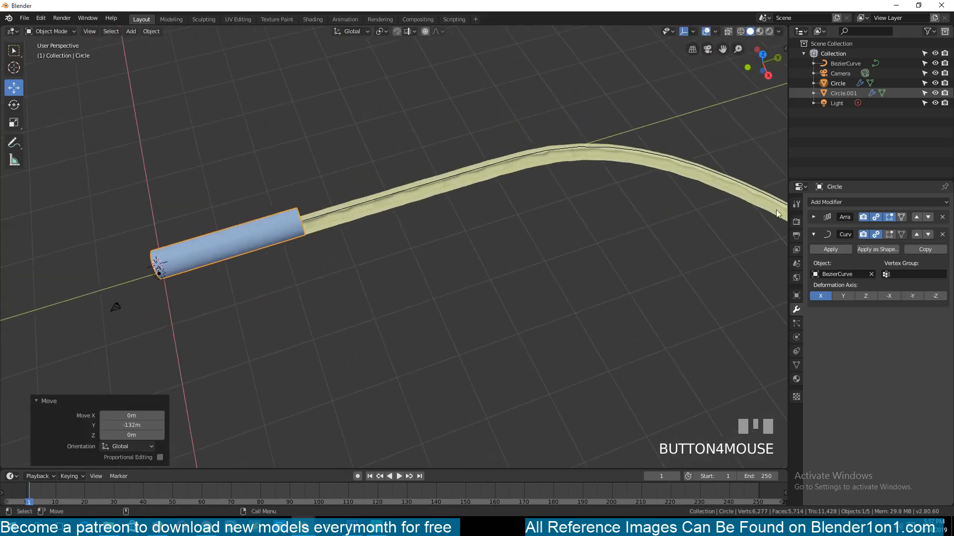
left_click(812, 217)
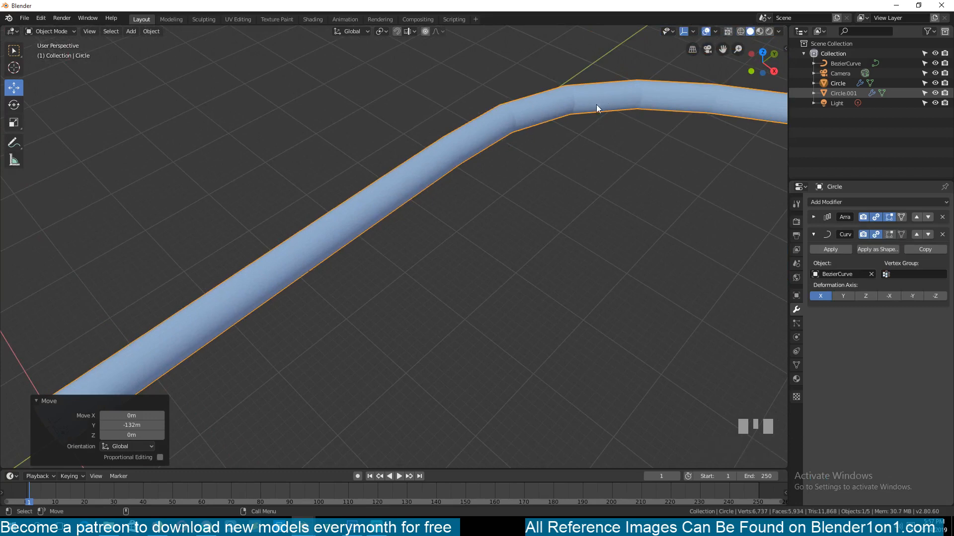
scroll("down", 3)
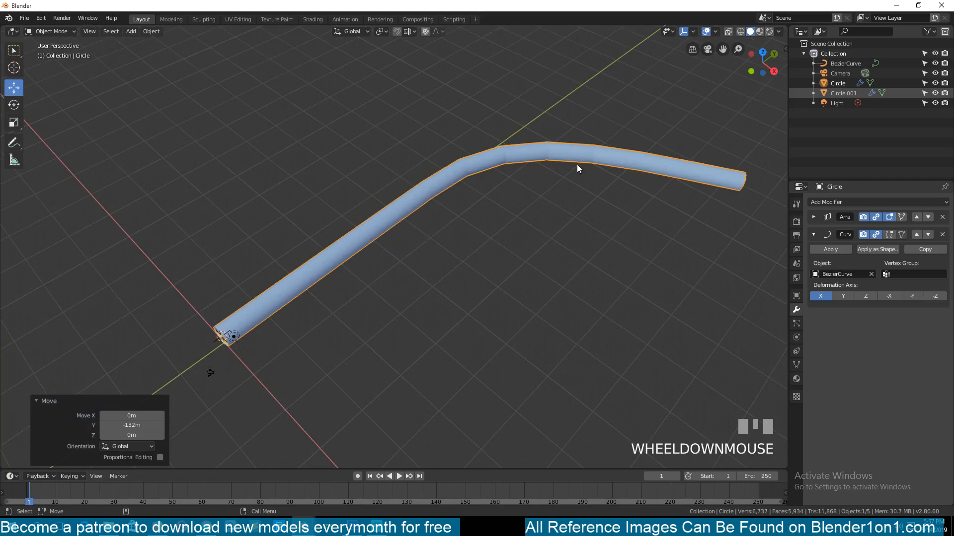
key("Tab")
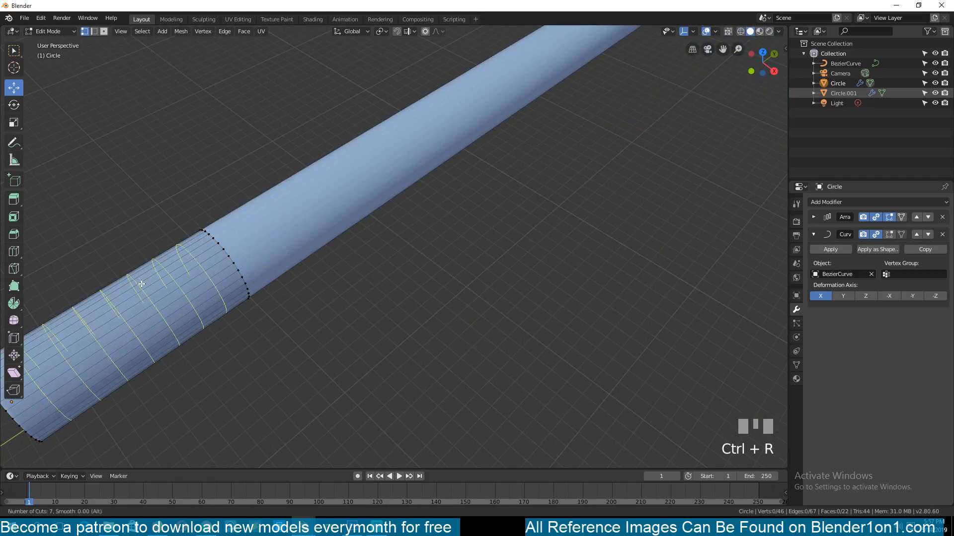
Leave Edit Mode on the wall mesh before saving
key("Tab")
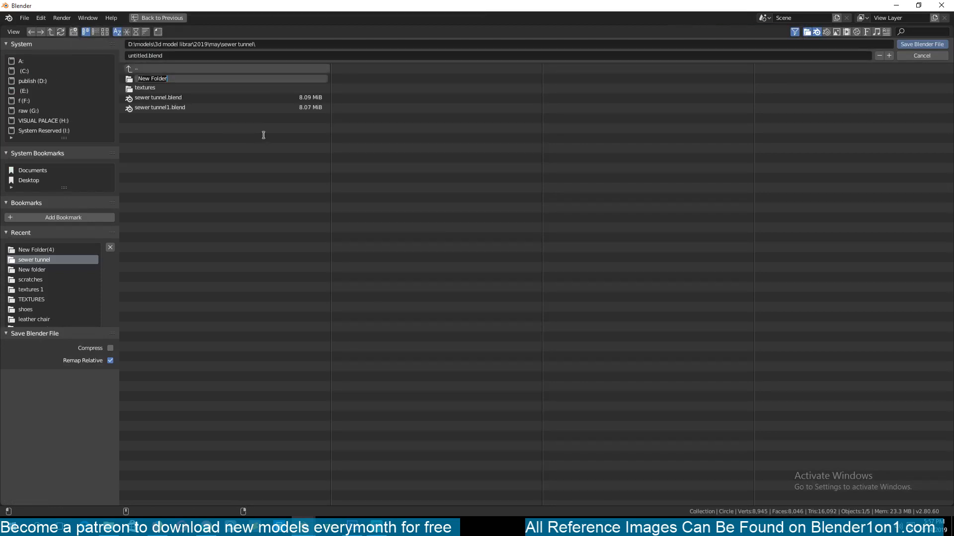
Name the new folder TUTORIAL and save the scene inside it as TUNNEL.blend
type("TUTORIAL")
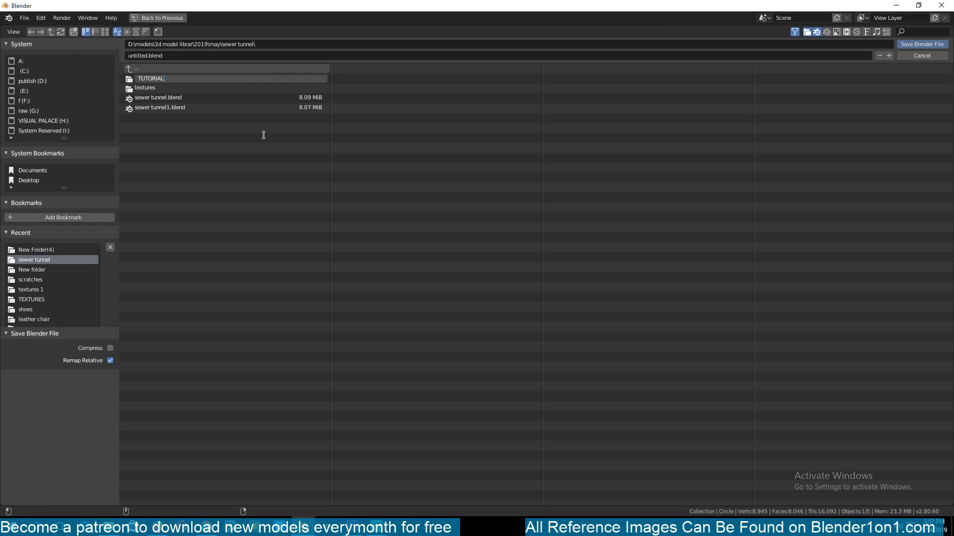
double_click(151, 78)
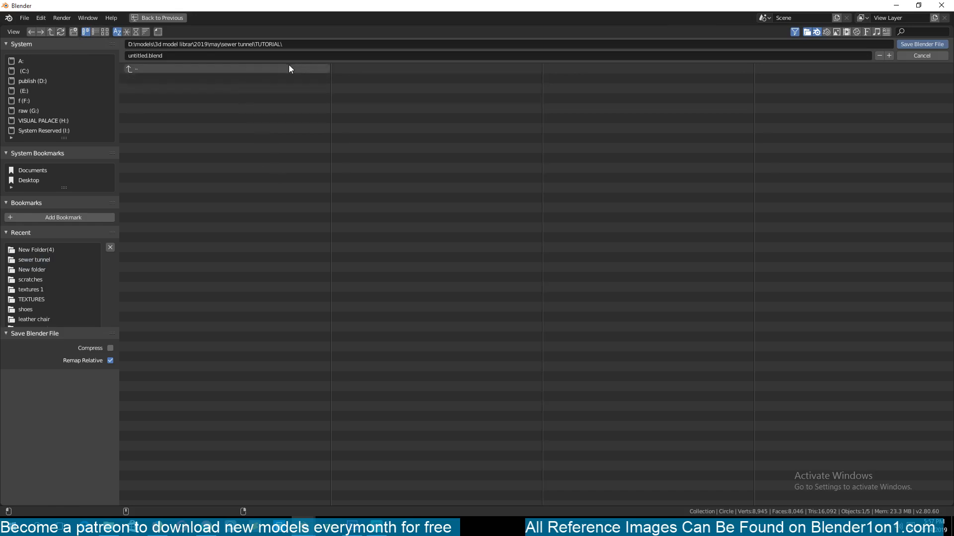
type("TUNNEL")
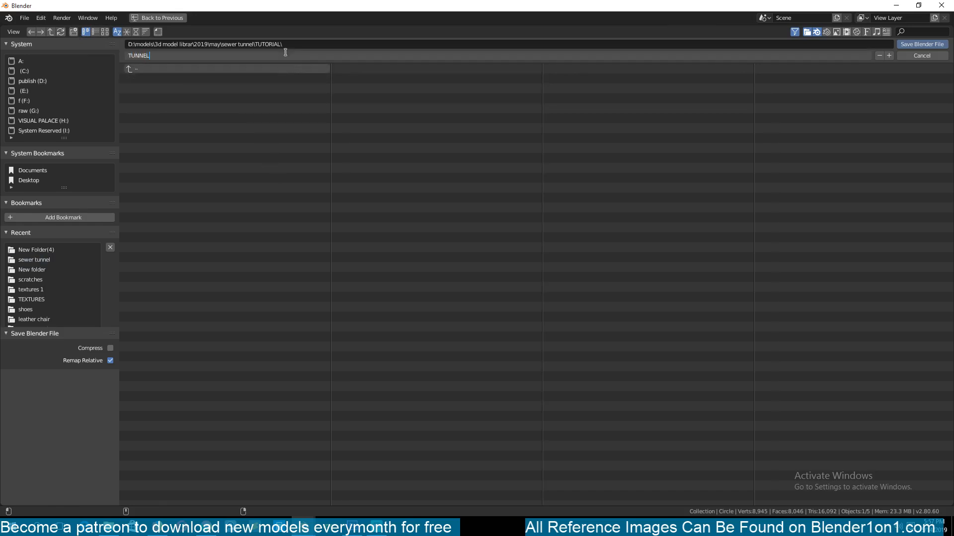
left_click(923, 44)
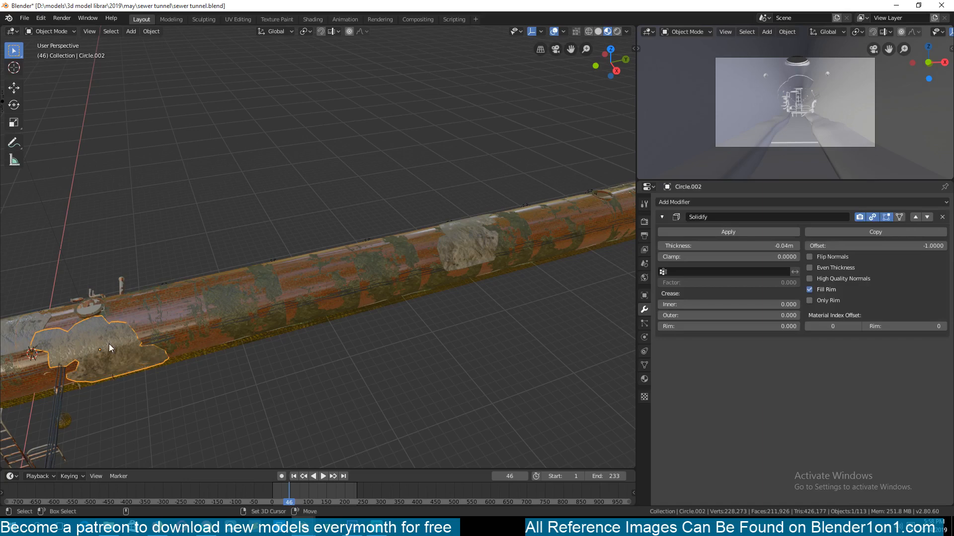
Enter the scene camera view and zoom to look down the tunnel interior
key("shift+d")
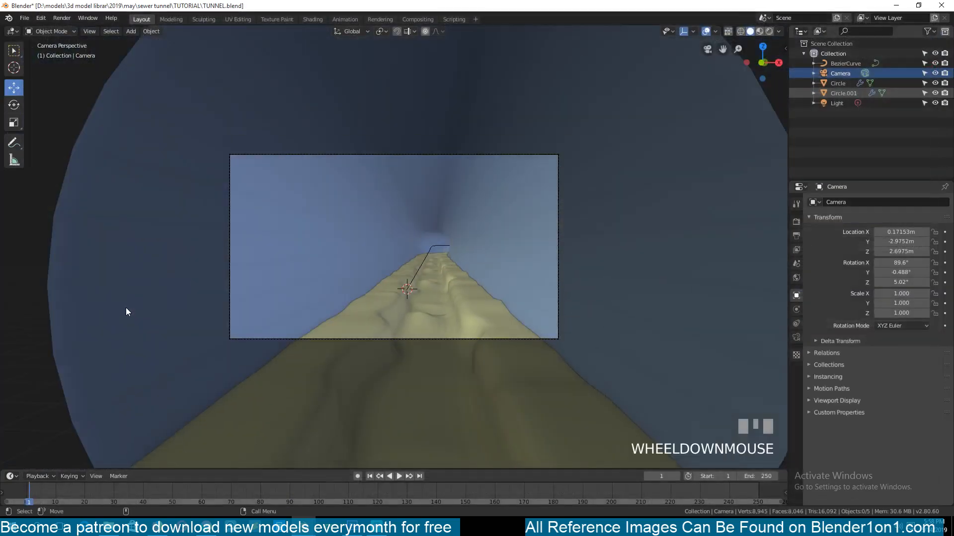
scroll("down", 3)
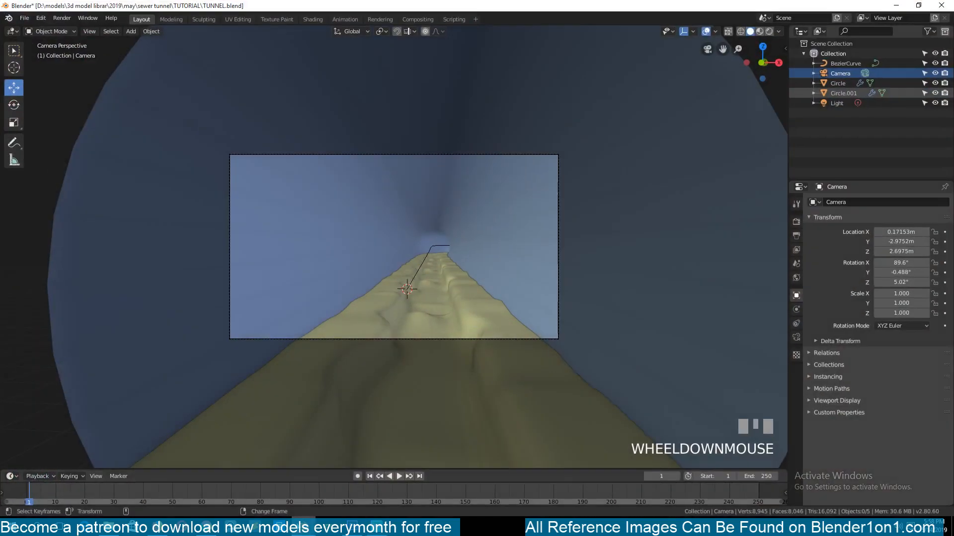